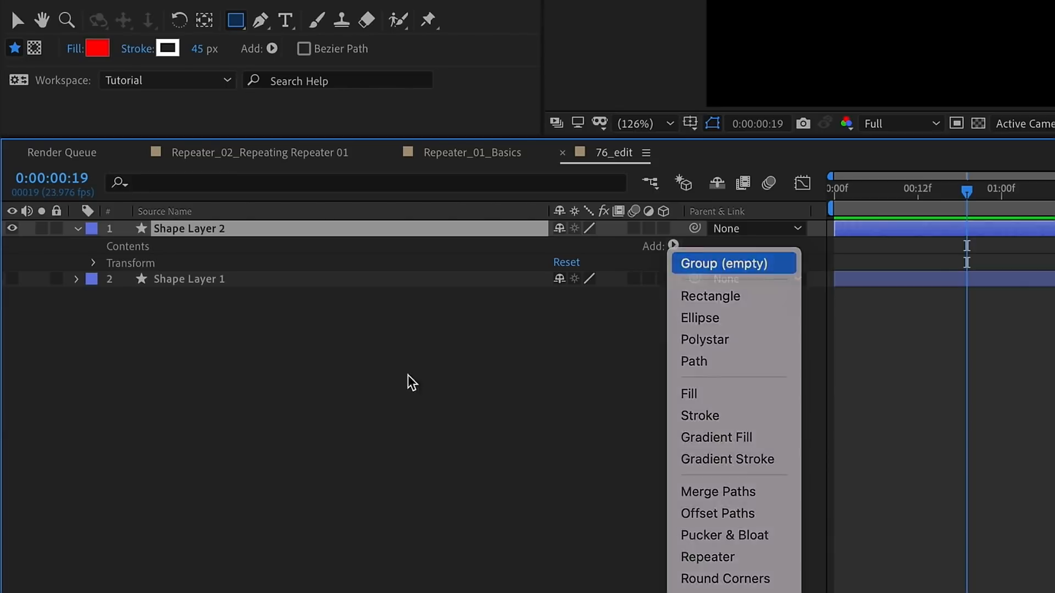
Step: Add an empty group to Shape Layer 2 and place a rectangle path with stroke inside it
click(733, 263)
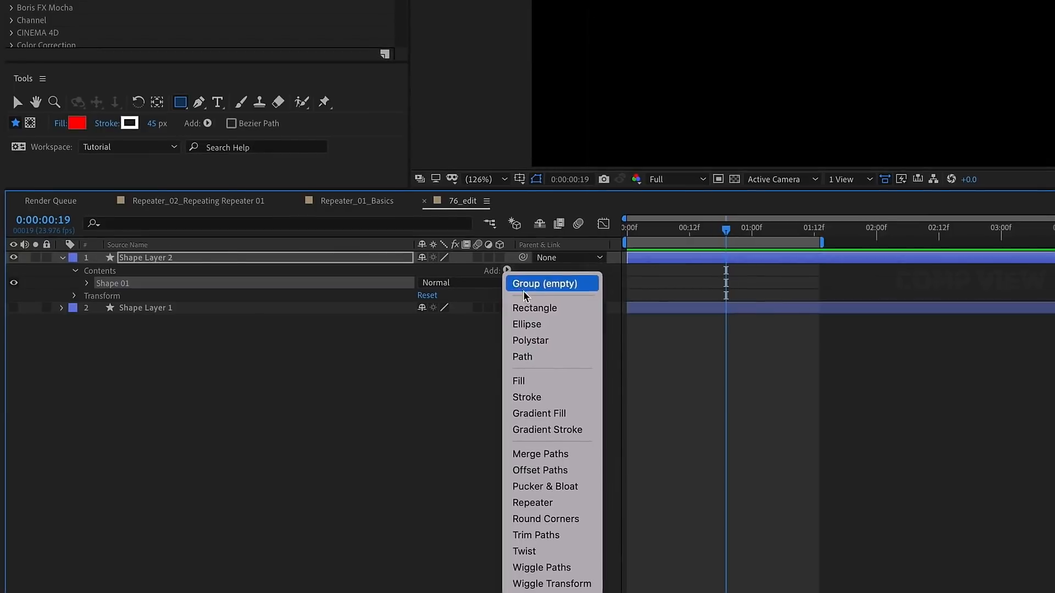
click(534, 308)
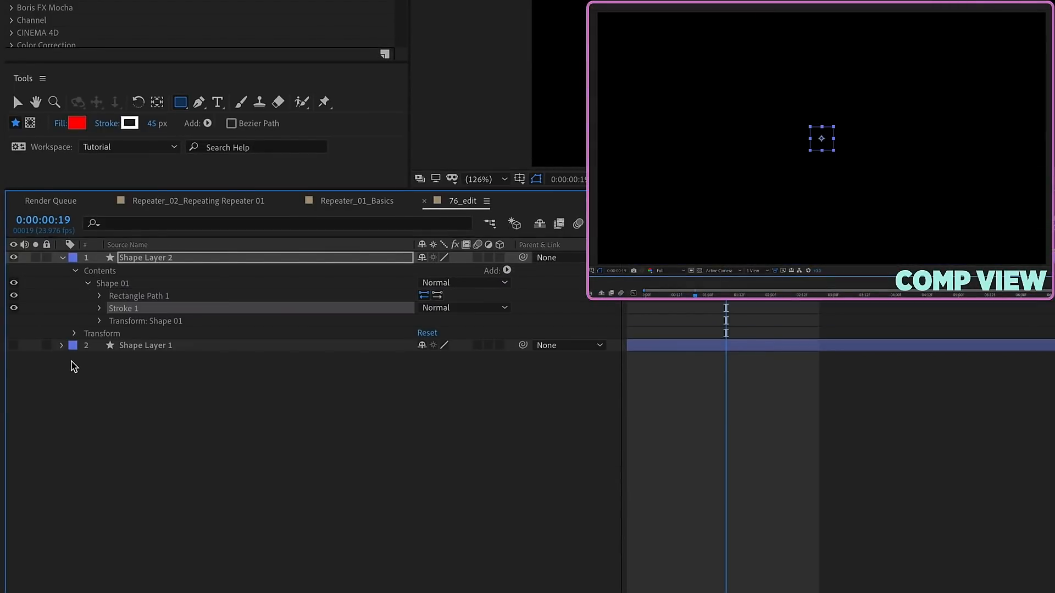
click(86, 284)
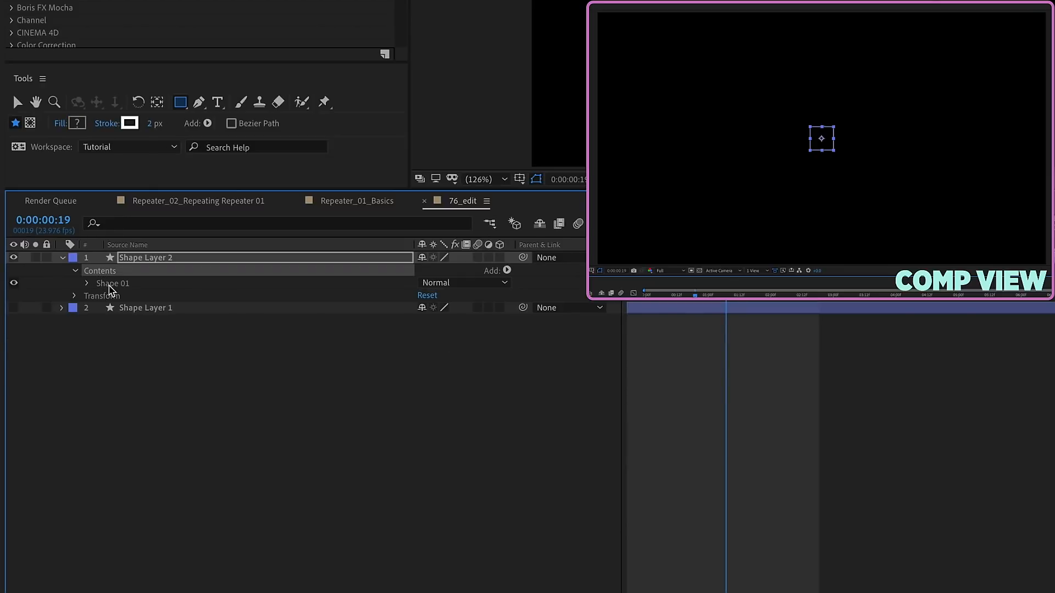
click(87, 284)
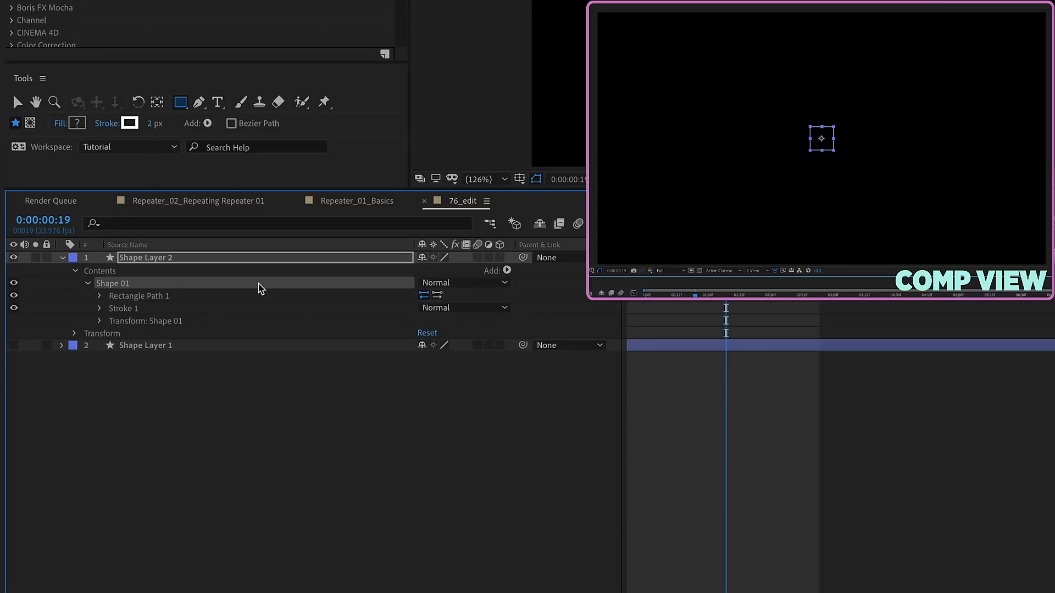
click(508, 270)
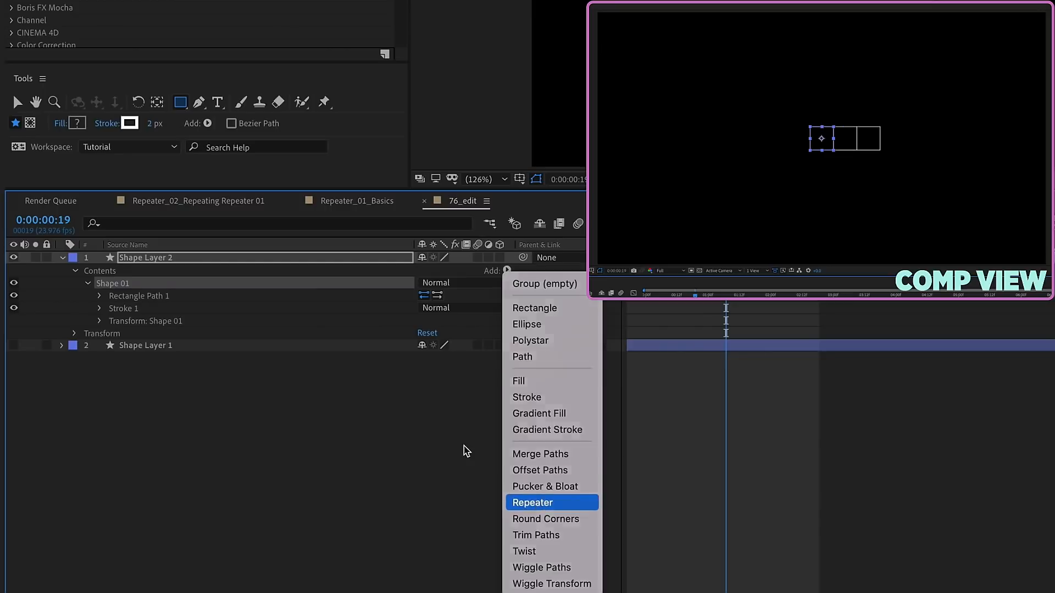
Step: Add Repeater 1 with 12 copies and rotation 360/12, giving 30° per copy
click(532, 502)
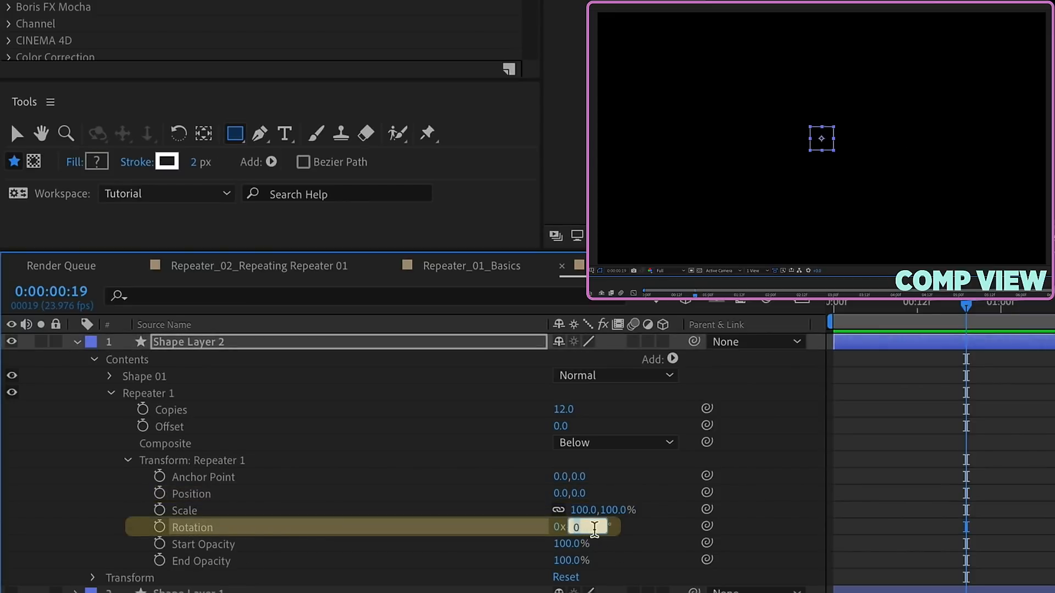
text(360)
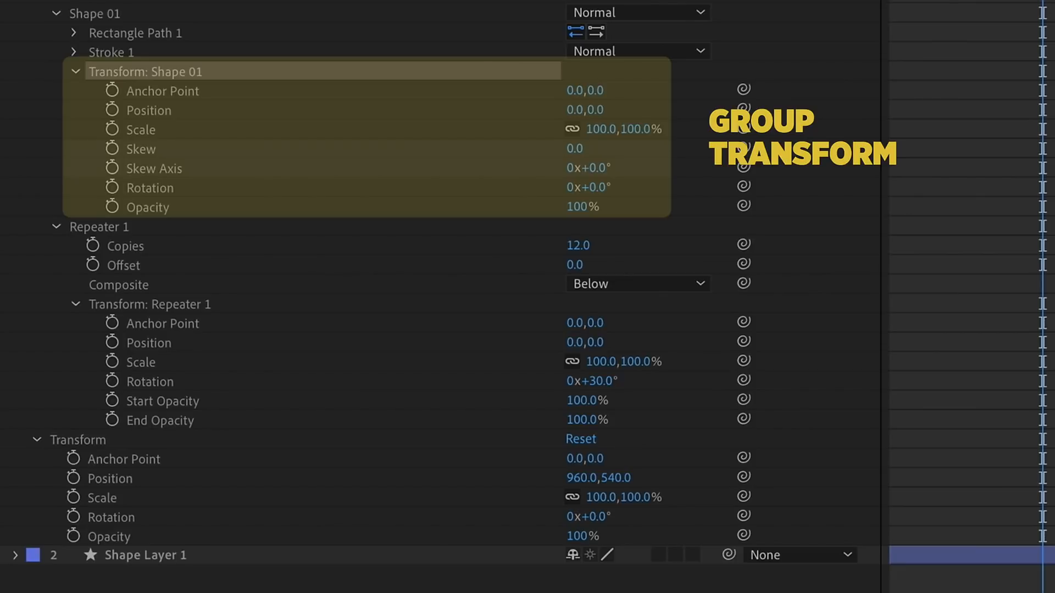
Step: Reveal Transform: Shape 01 and collapse Repeater 1's properties
click(152, 304)
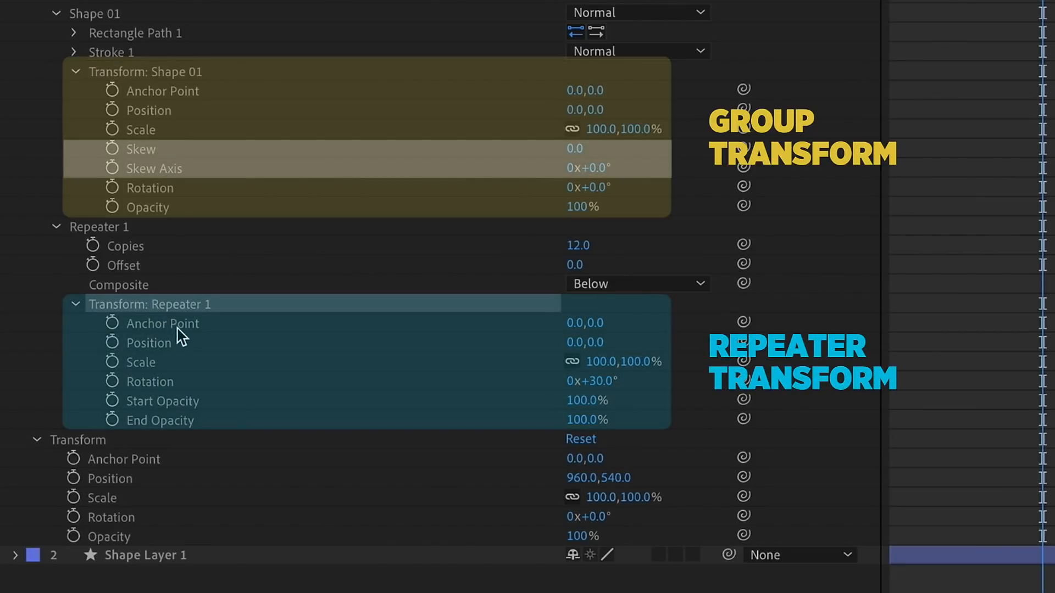
click(78, 439)
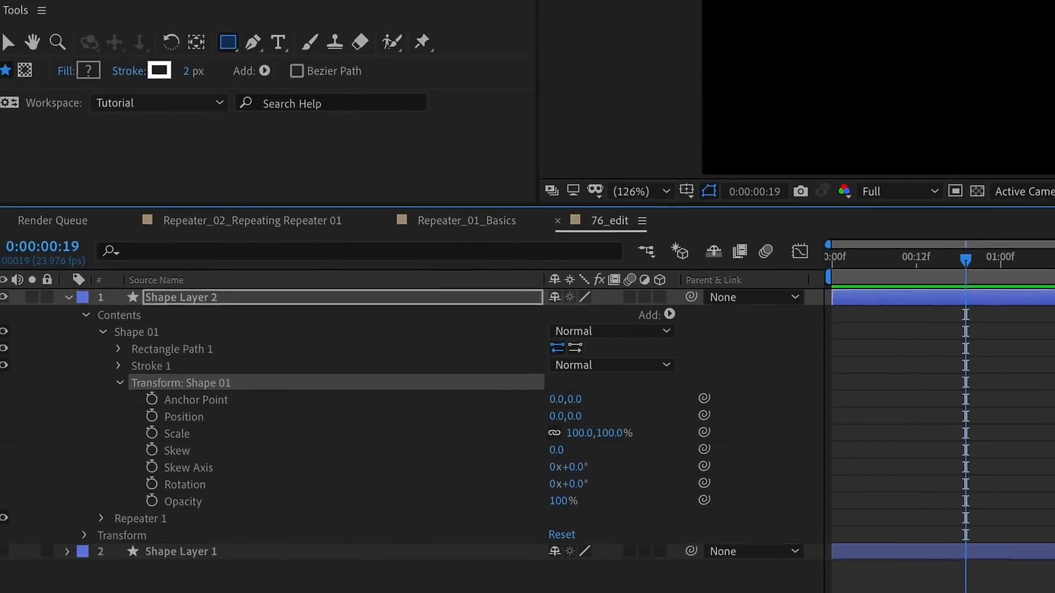
Step: Set Shape 01's group position to 0,-366 and reveal Rectangle Path 1's size
click(118, 348)
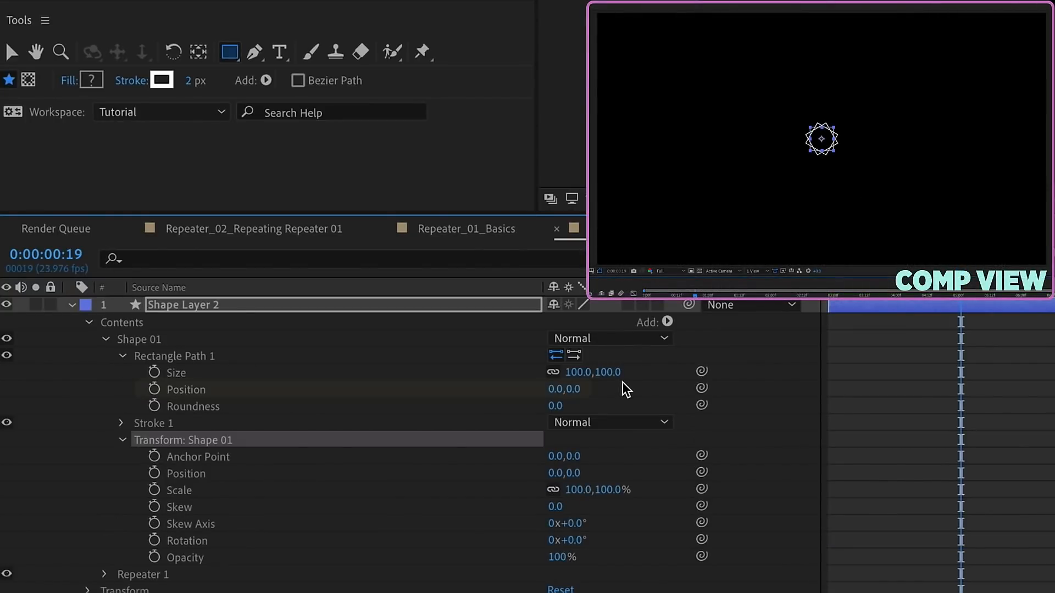
click(187, 389)
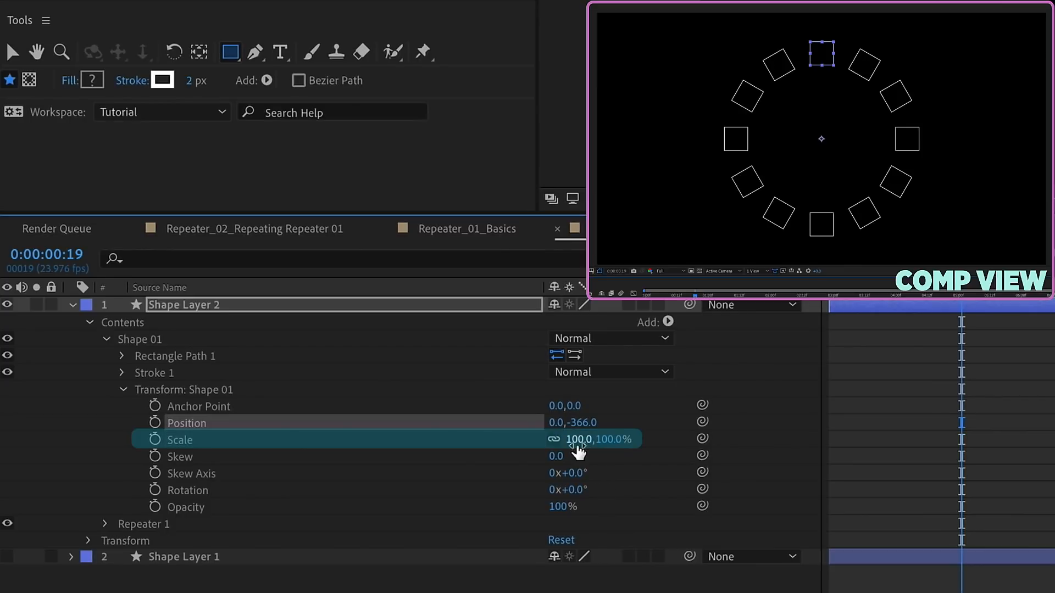
click(122, 355)
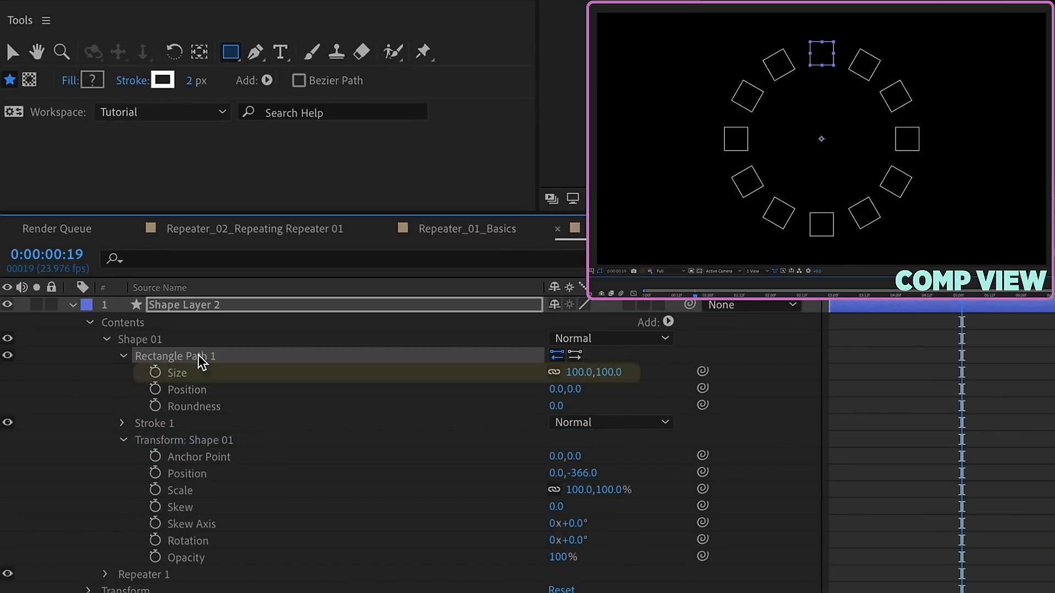
click(179, 373)
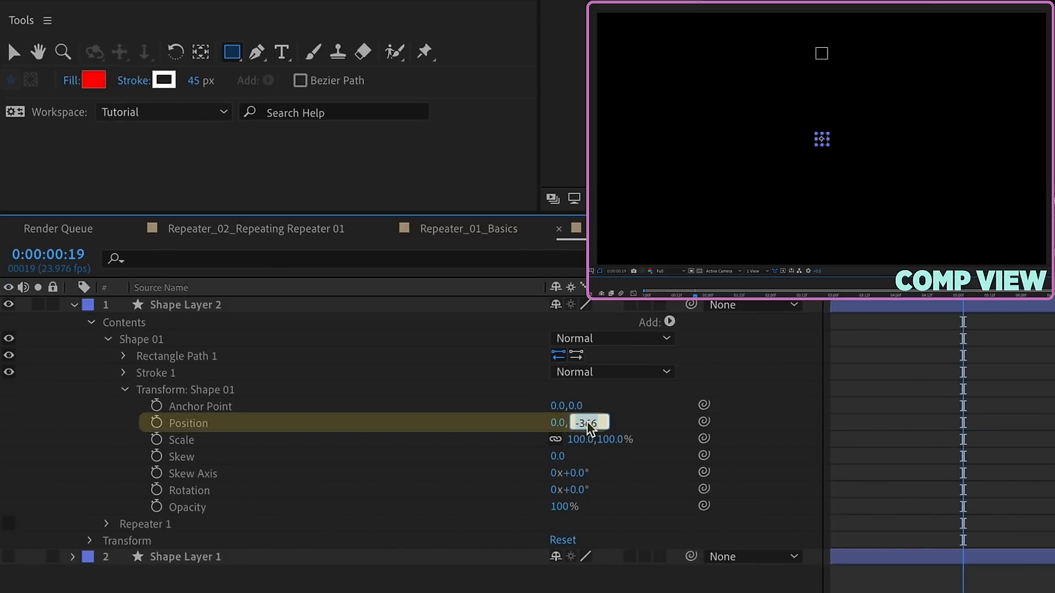
Step: Add a red Fill inside Shape 01 and set Rectangle Path 1 size to 1920 by 1080
click(671, 322)
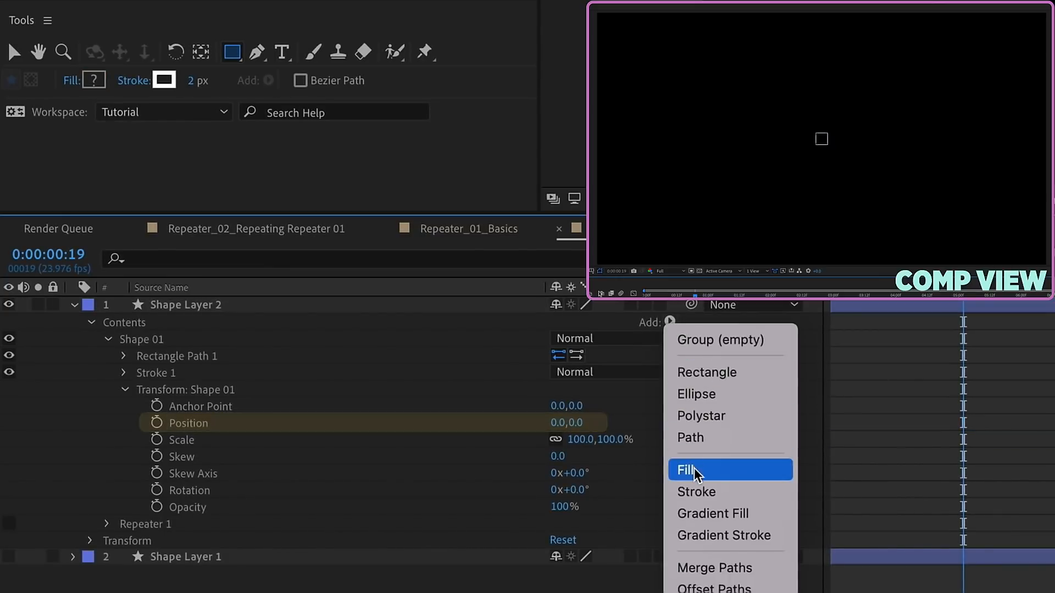
click(689, 470)
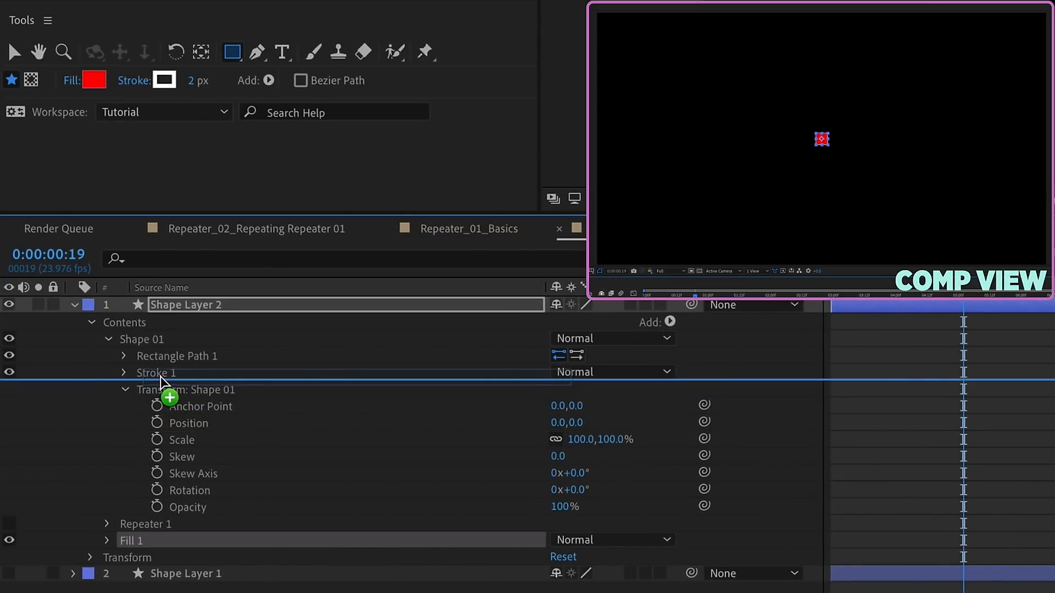
click(124, 356)
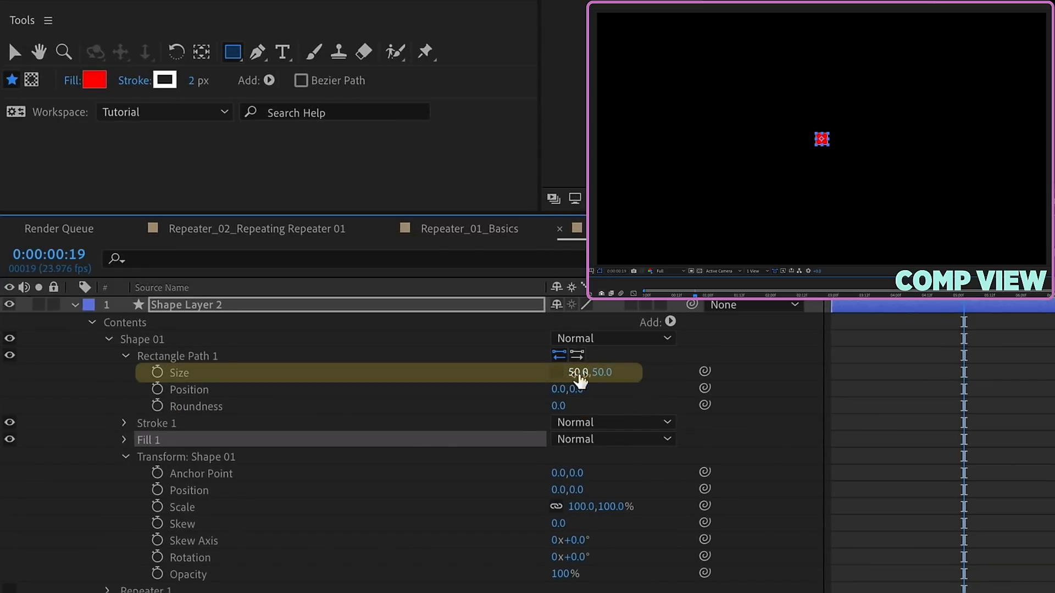
text(192)
text(1080)
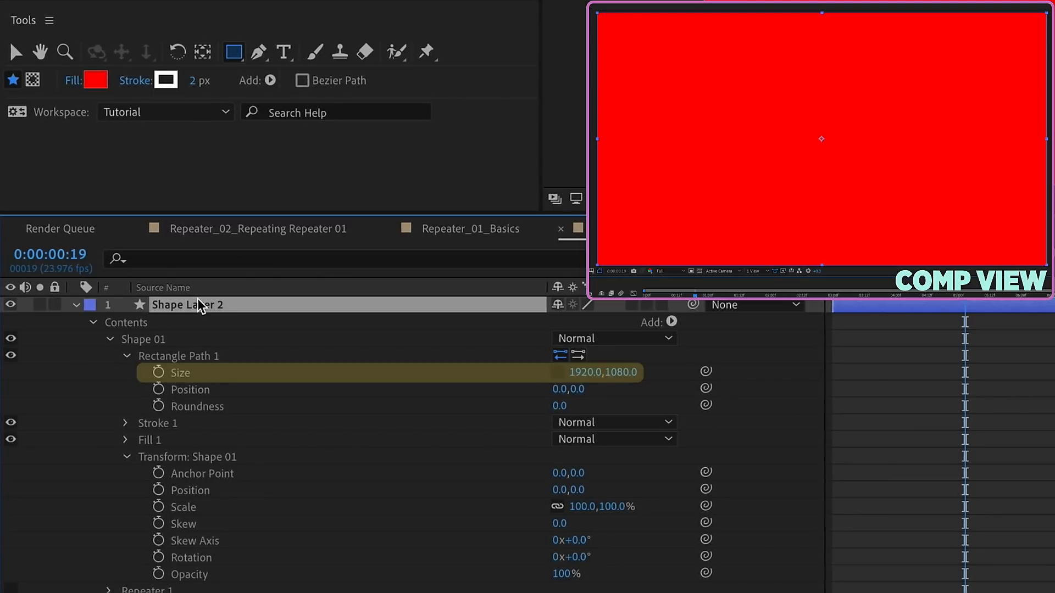
click(182, 507)
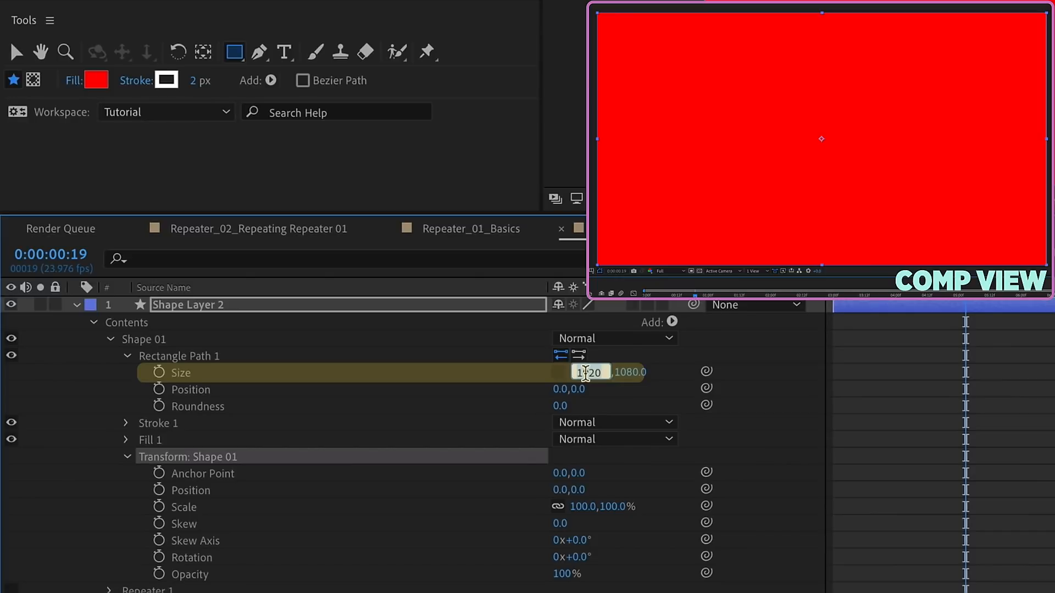
text(1920)
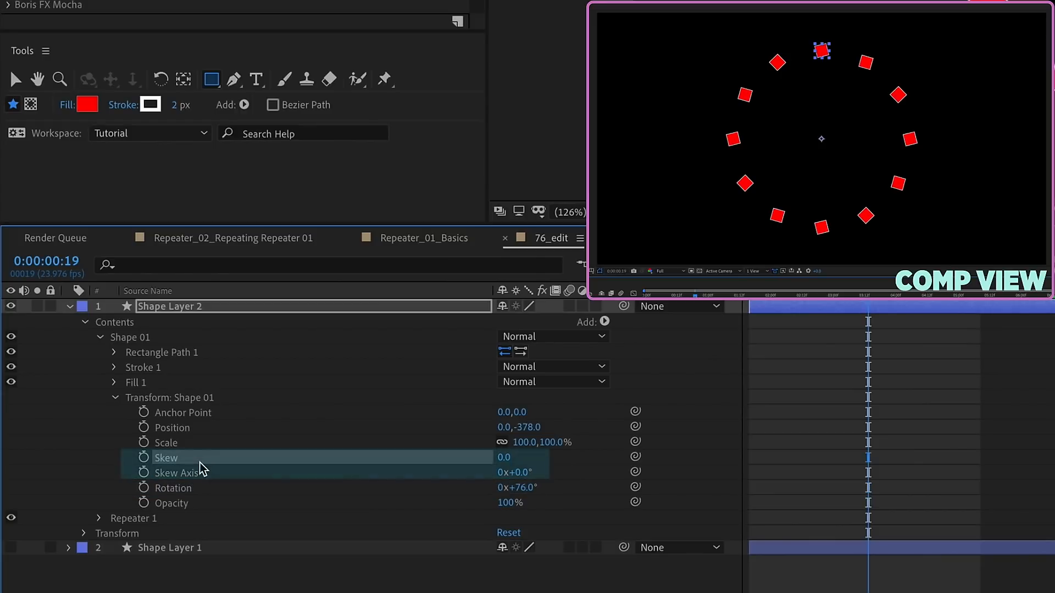
Step: Scrub Shape 01 skew to 85 and shrink the rectangle to about 27×13 slivers
drag(503, 457, 513, 457)
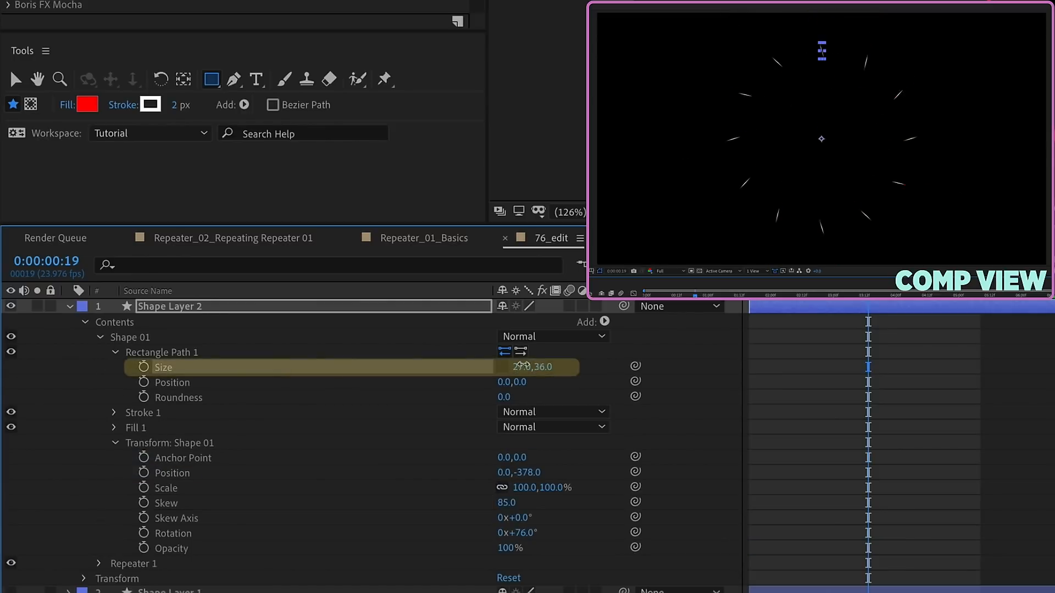
drag(538, 367, 528, 387)
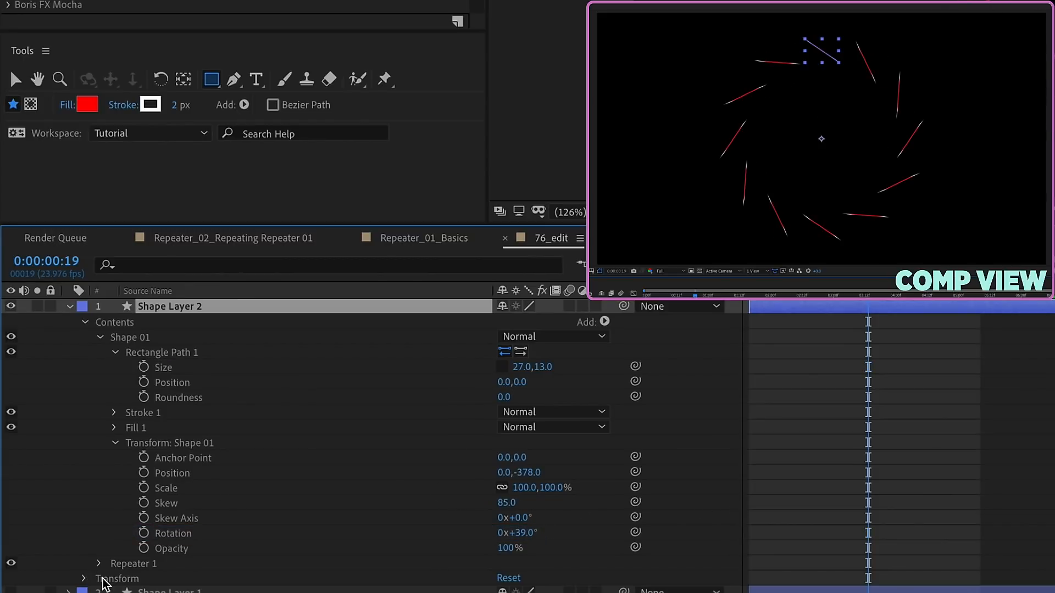
click(118, 579)
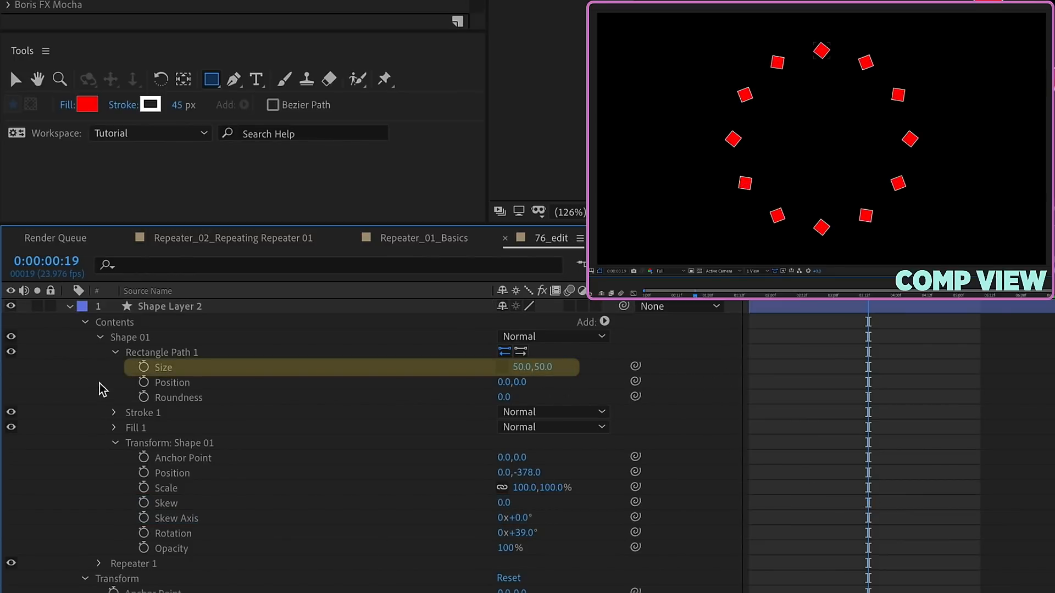
Step: Reset the squares to 50×50 with no skew and nest the group into ANIMATION 01
click(99, 338)
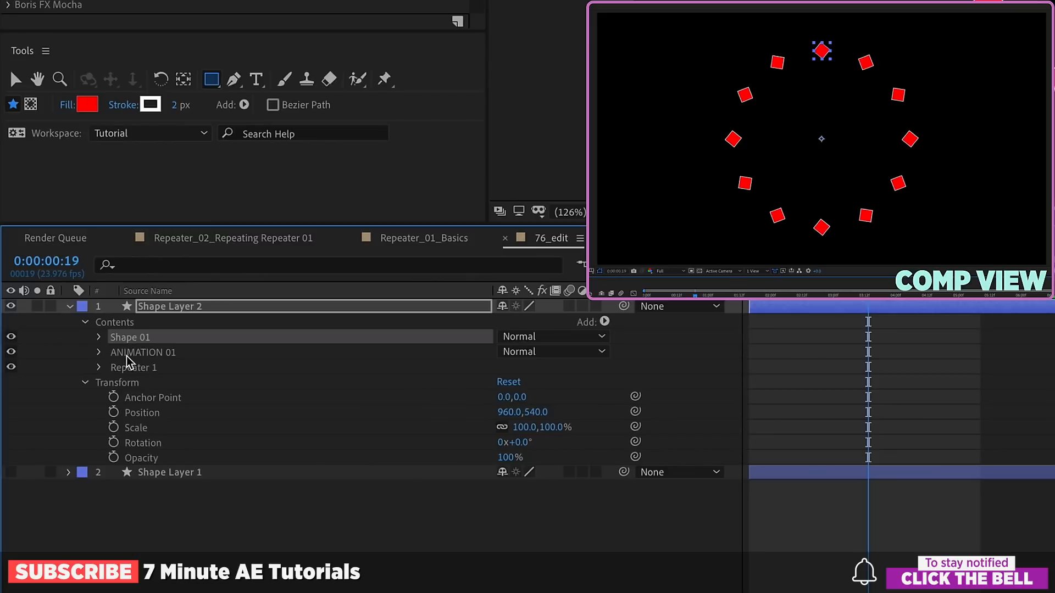
click(134, 367)
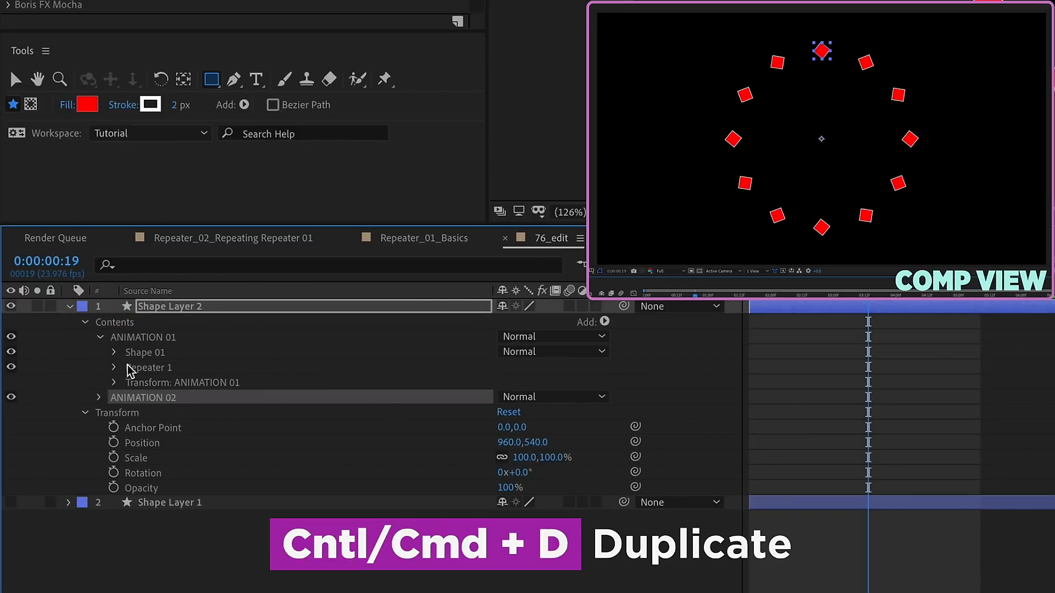
Step: Replace ANIMATION 02's rectangle path with a blue-filled ellipse
click(113, 412)
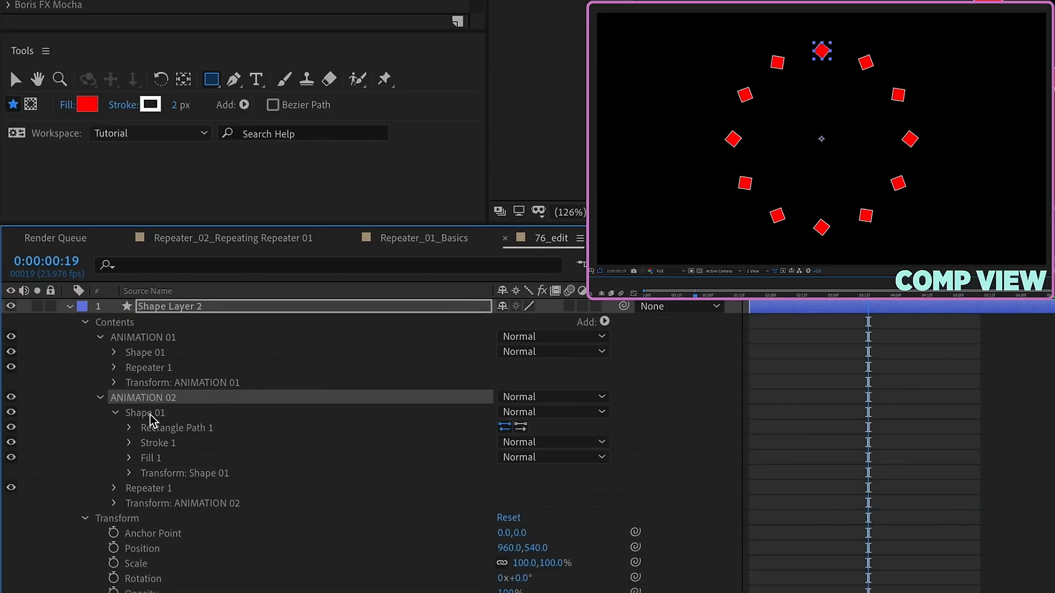
click(603, 312)
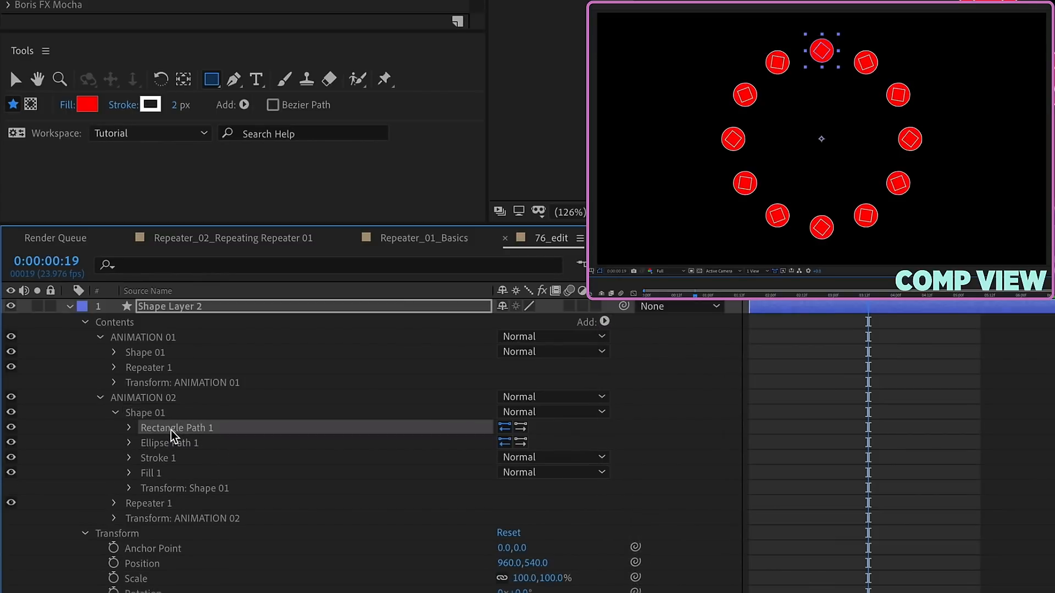
click(87, 104)
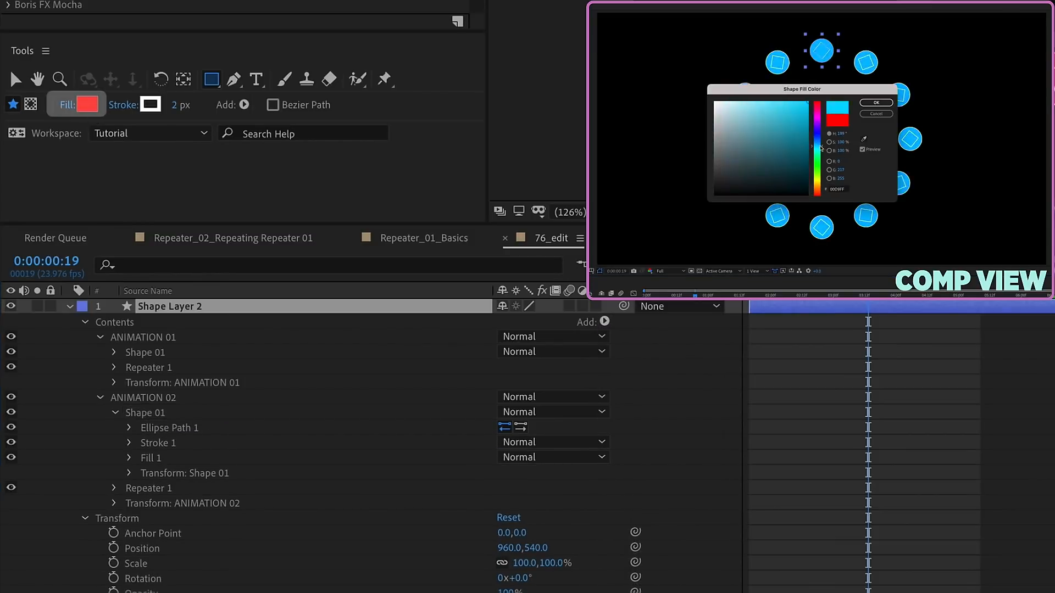
click(876, 103)
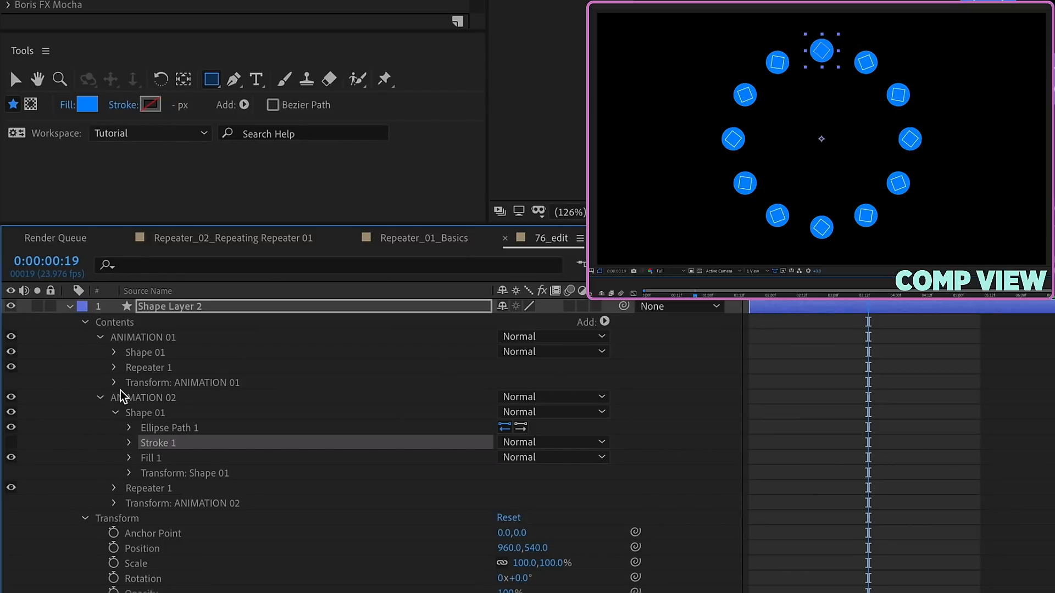
Step: Compare the first ring's repeater rotation, then set ANIMATION 02's group rotation to 15°
click(113, 367)
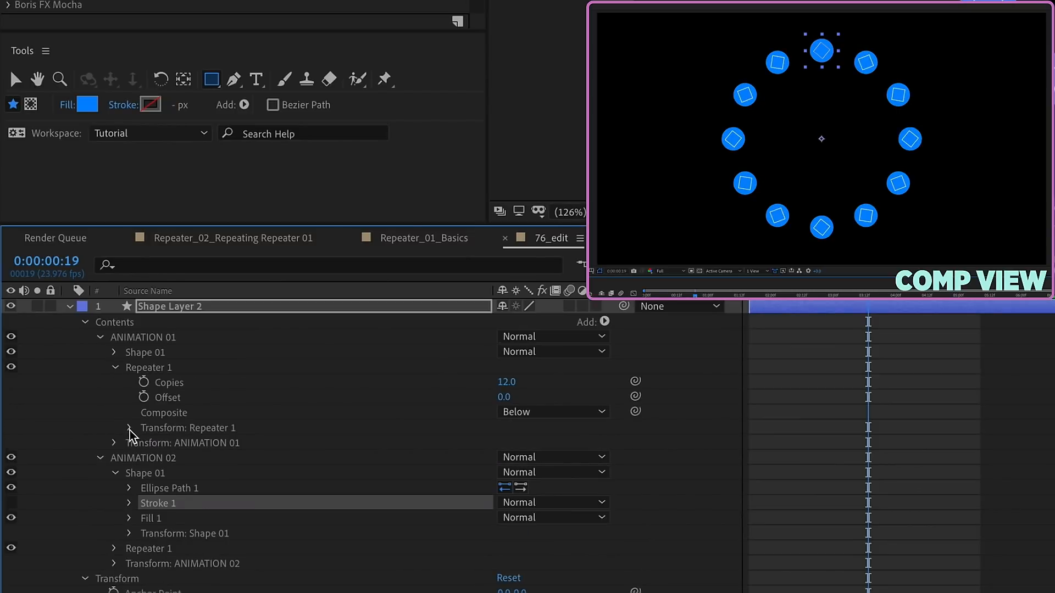
click(113, 427)
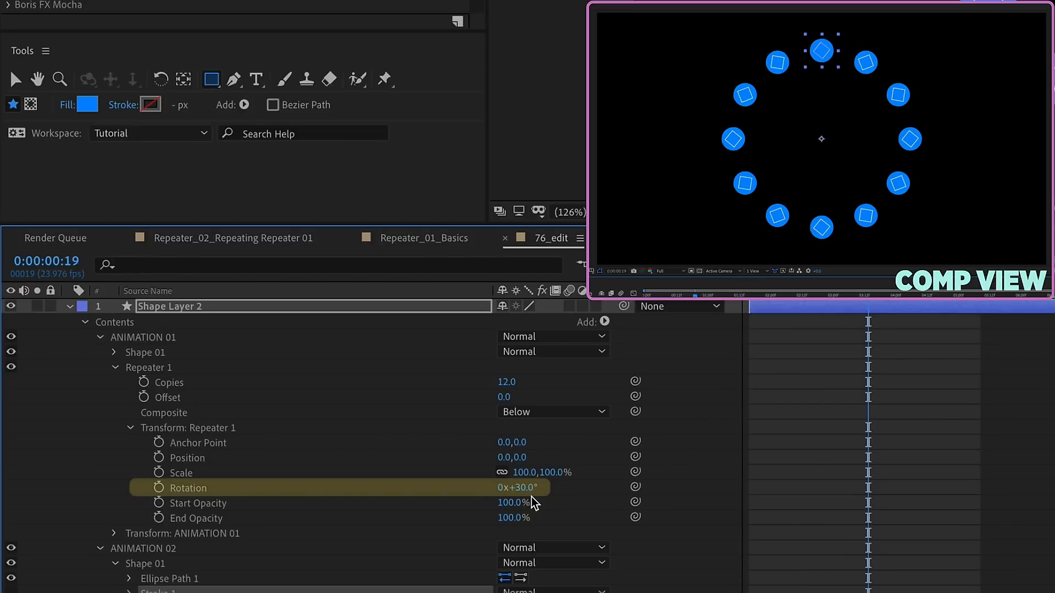
click(172, 382)
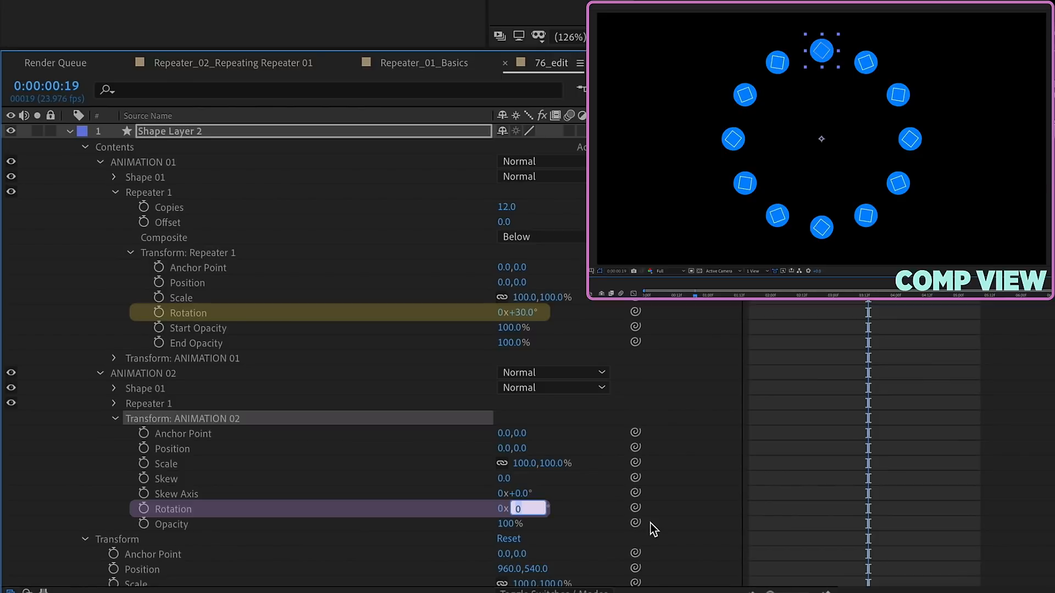
text(15)
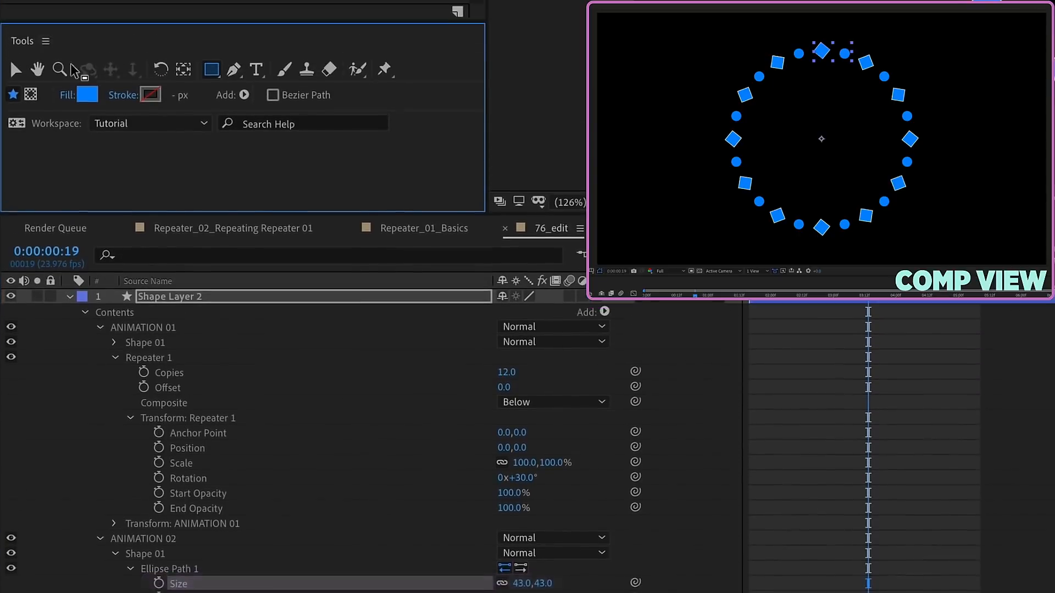
Step: Change ANIMATION 02's fill swatch to green and review the squares' shape group
click(88, 94)
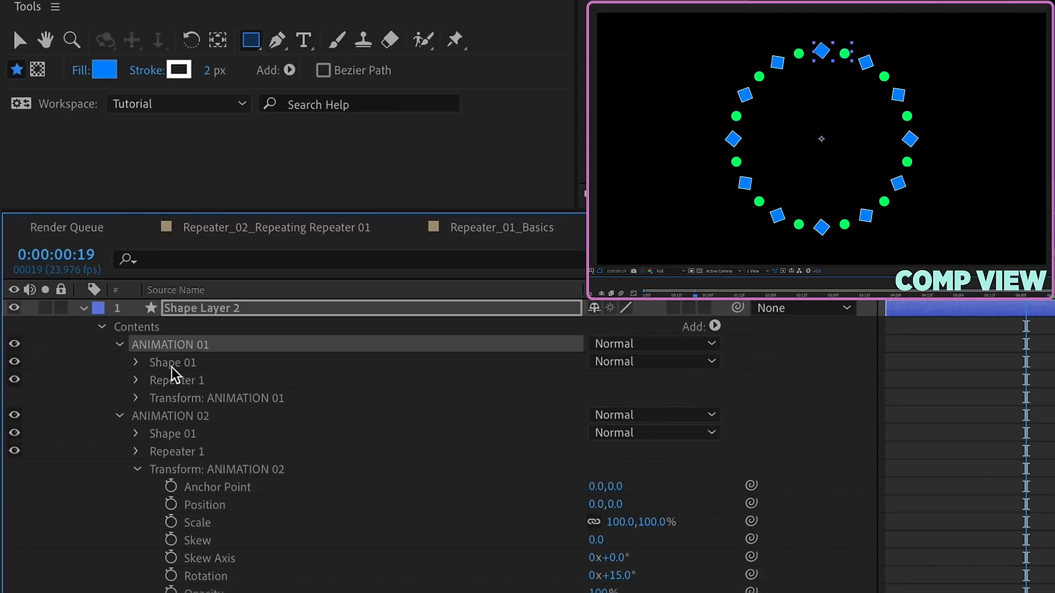
click(136, 361)
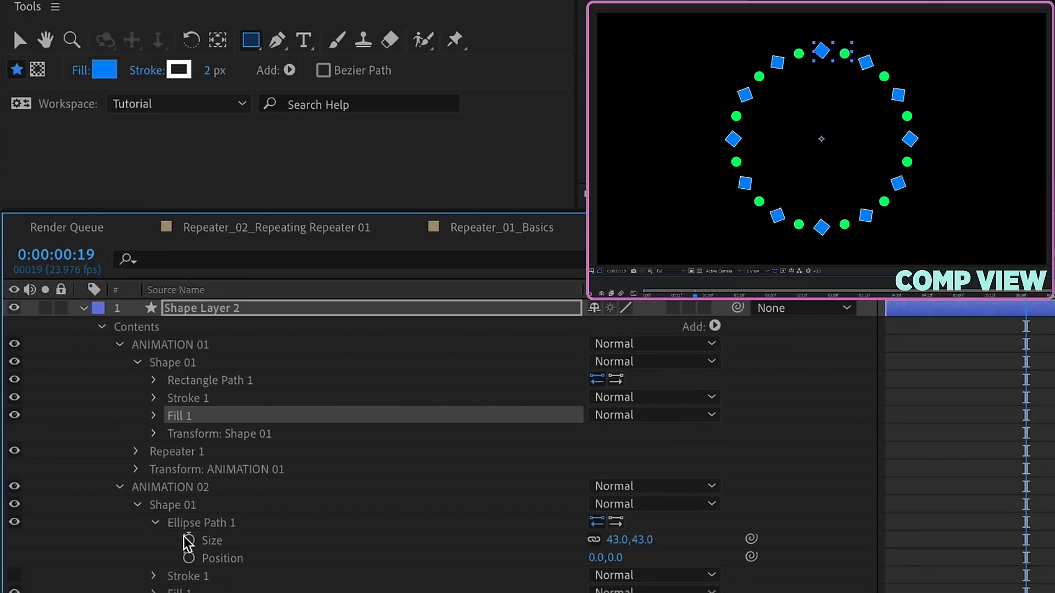
click(136, 523)
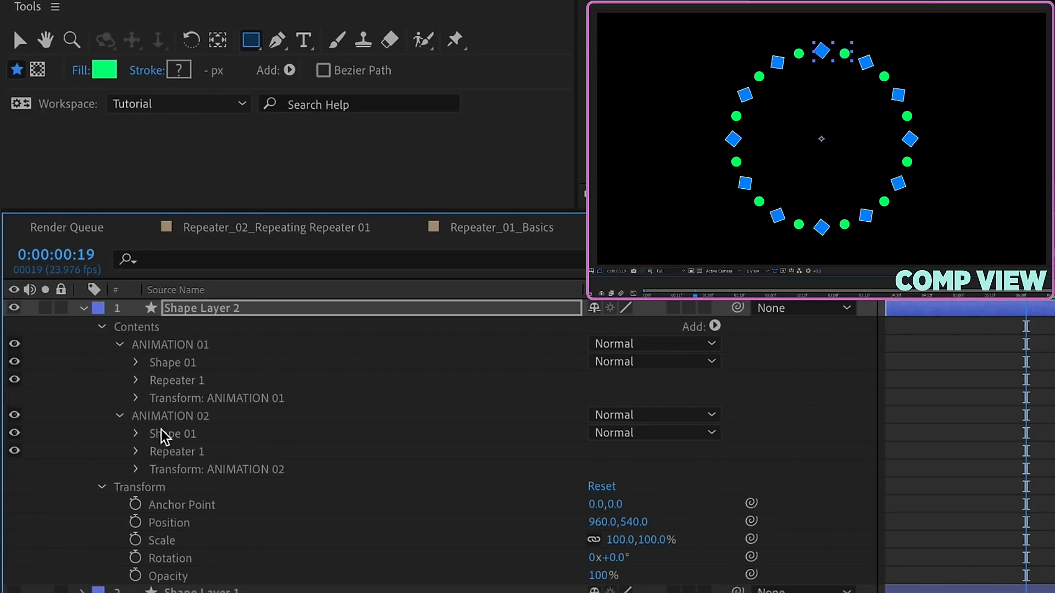
click(171, 415)
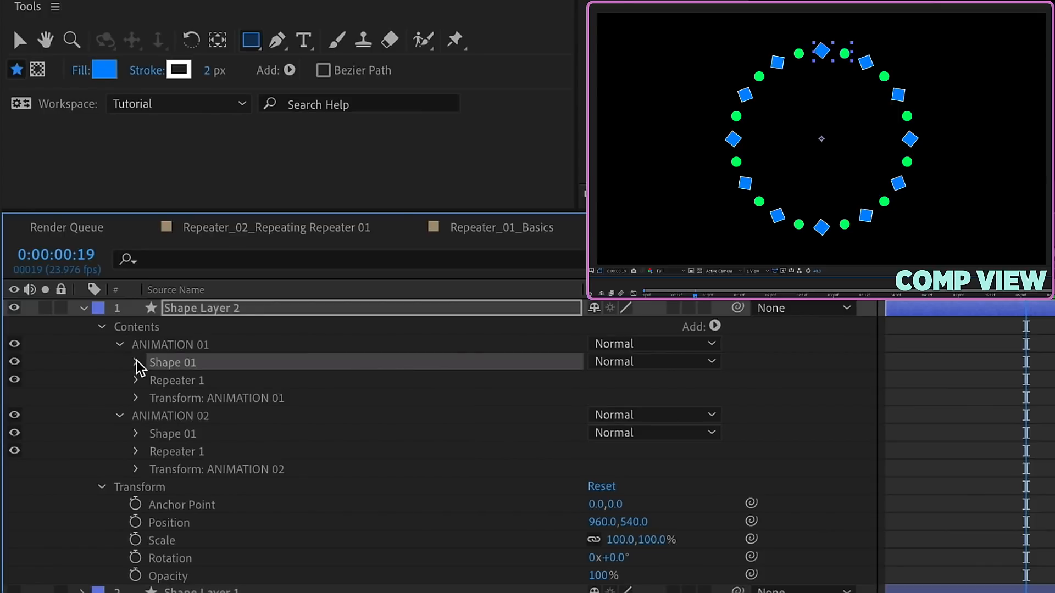
Step: Delete Stroke 1 from ANIMATION 02's circle group, leaving ellipse path and fill
click(118, 362)
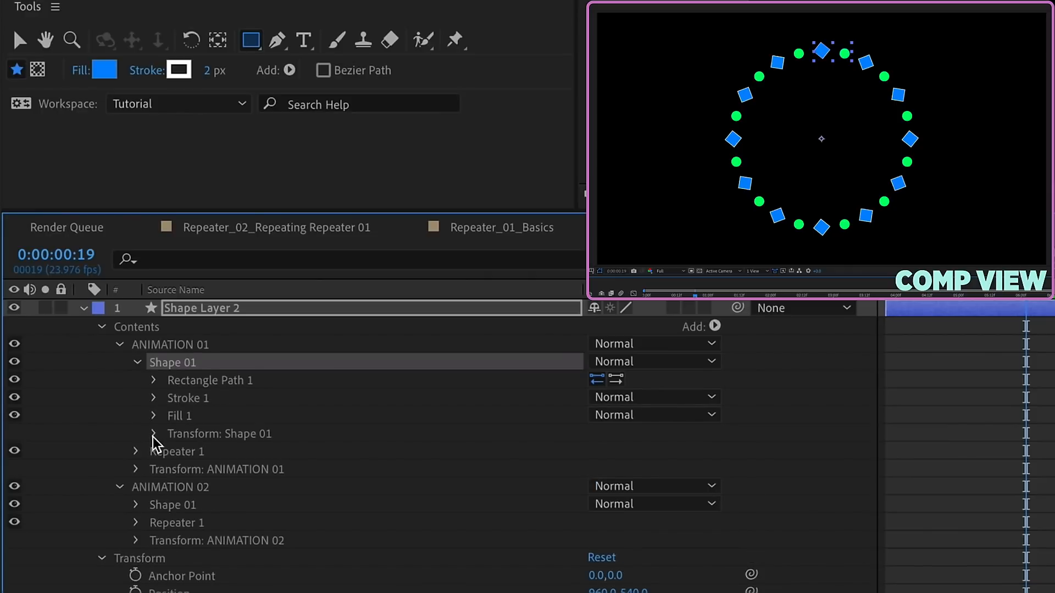
click(152, 433)
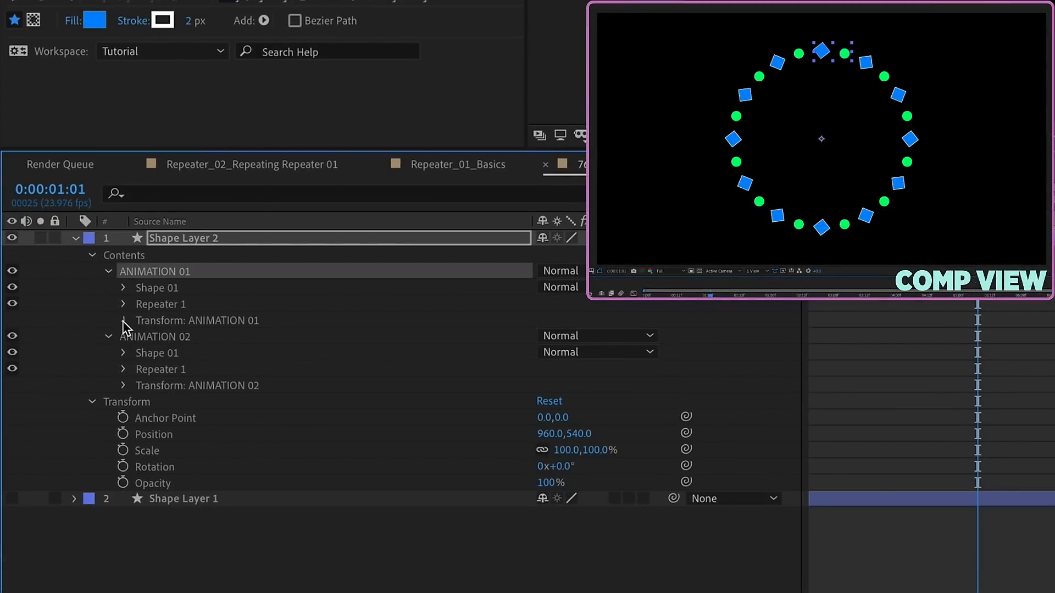
click(124, 320)
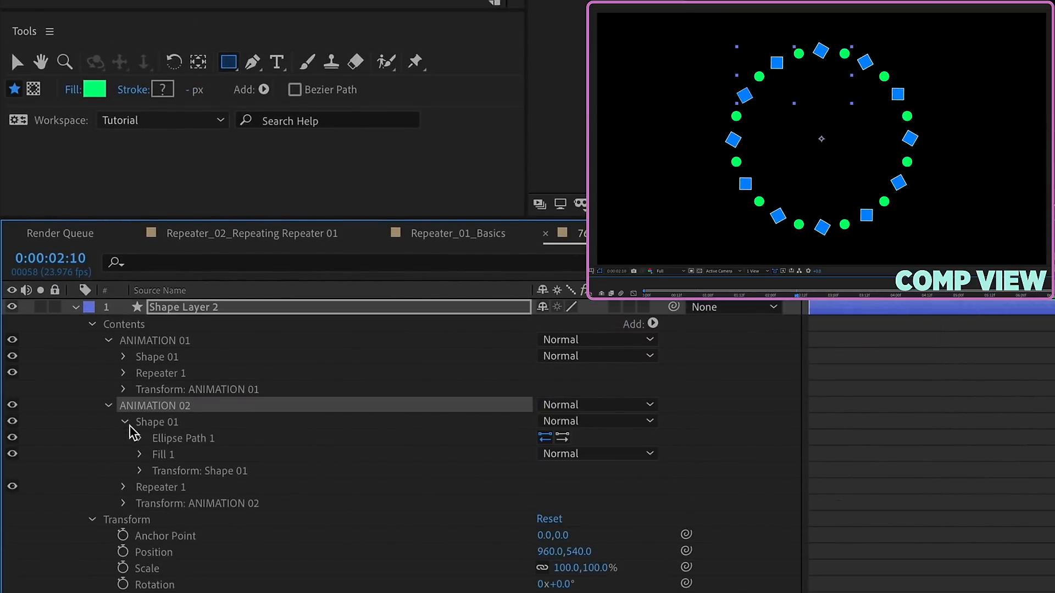
Step: Add a Rectangle path to ANIMATION 02's Shape 01 and delete Ellipse Path 1
click(651, 323)
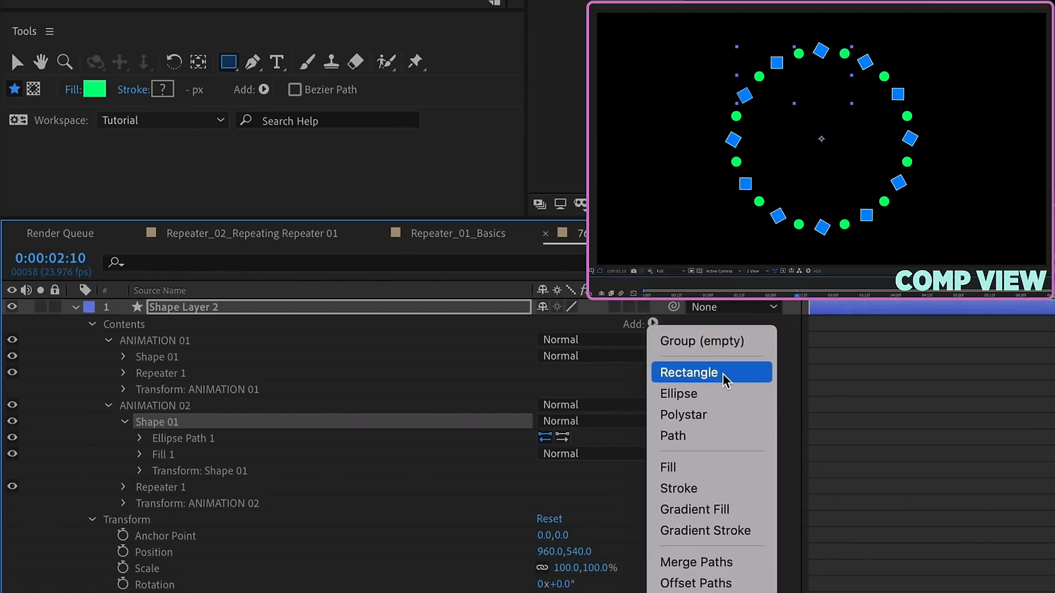
click(689, 373)
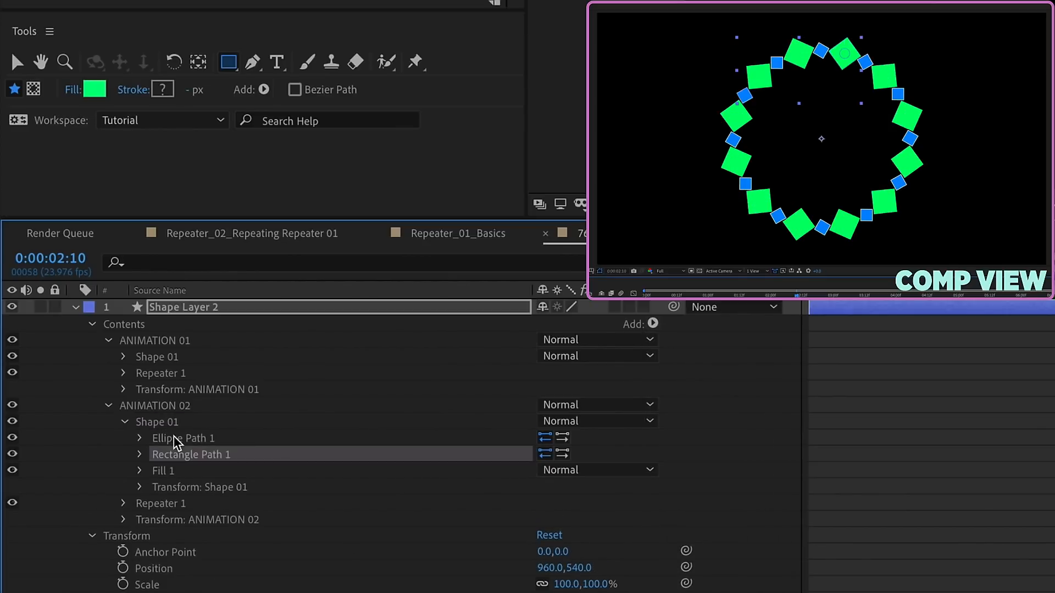
click(140, 438)
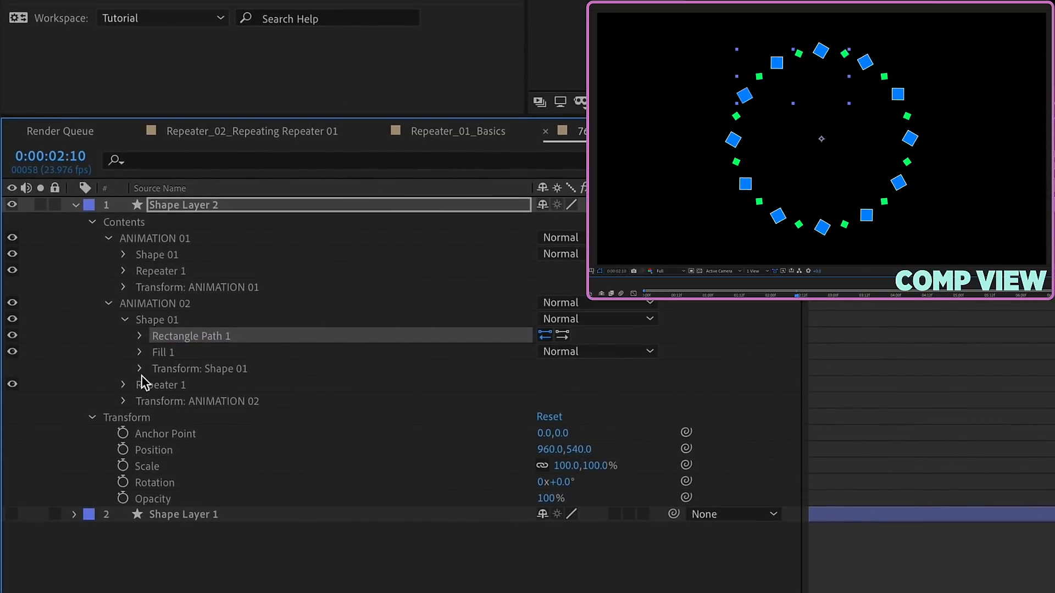
click(140, 368)
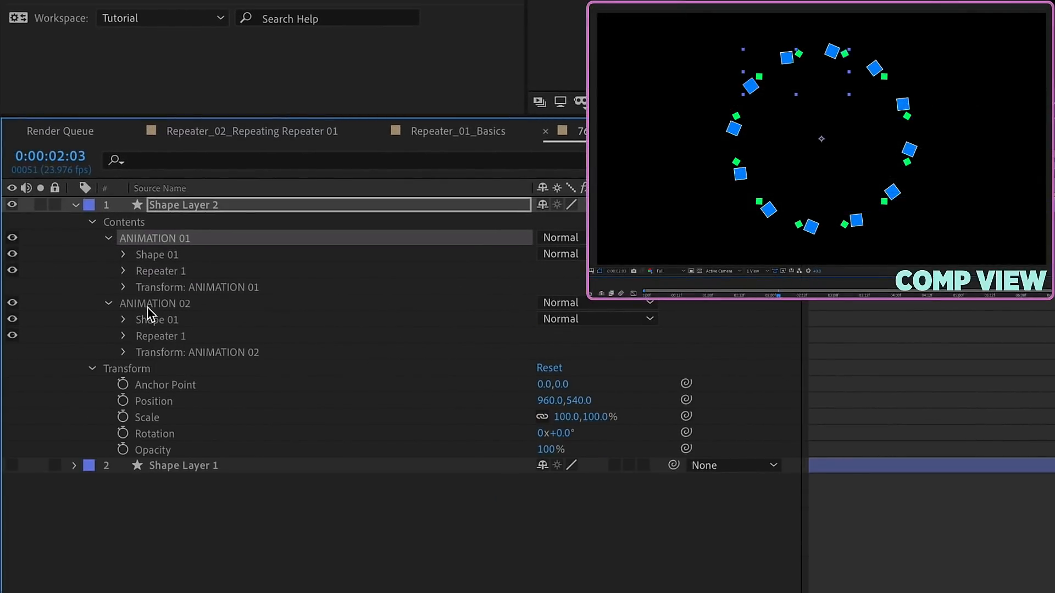
click(123, 352)
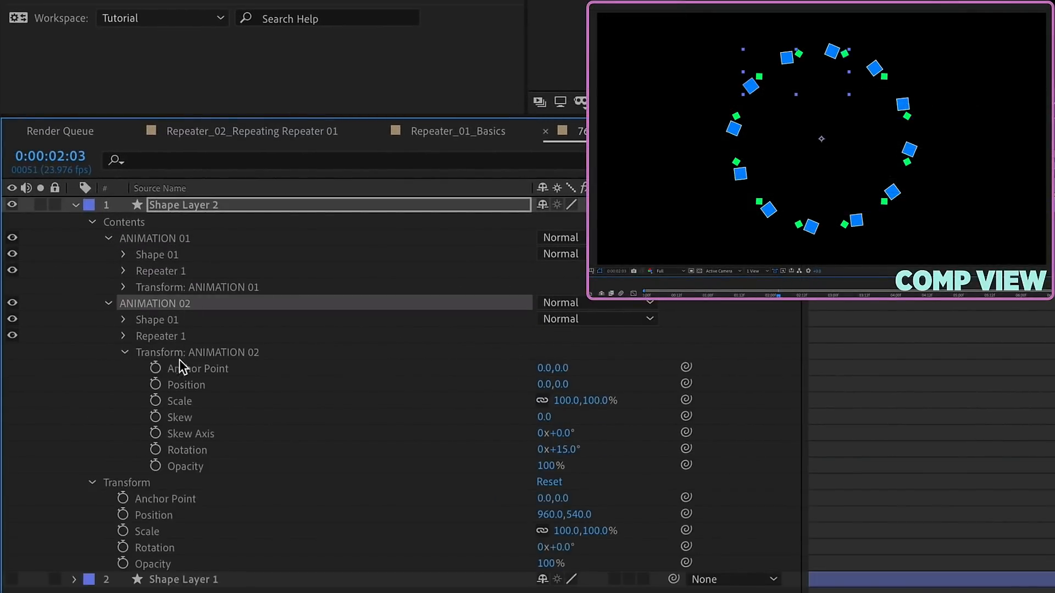
click(155, 449)
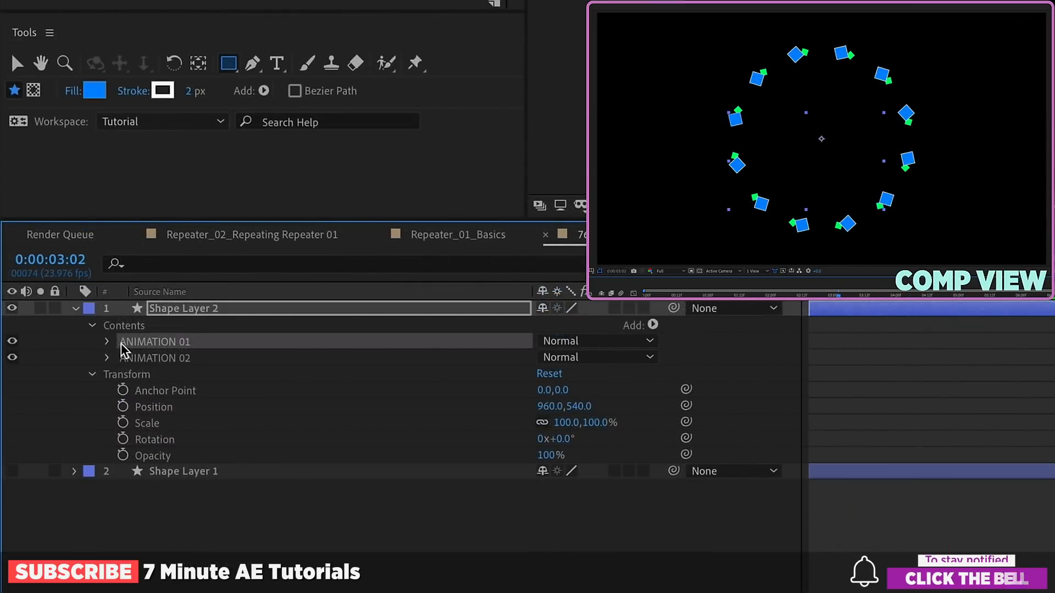
Step: Expand ANIMATION 01's Shape 01, Repeater 1 and group transforms showing time*50 and time*-25 rotations
click(107, 340)
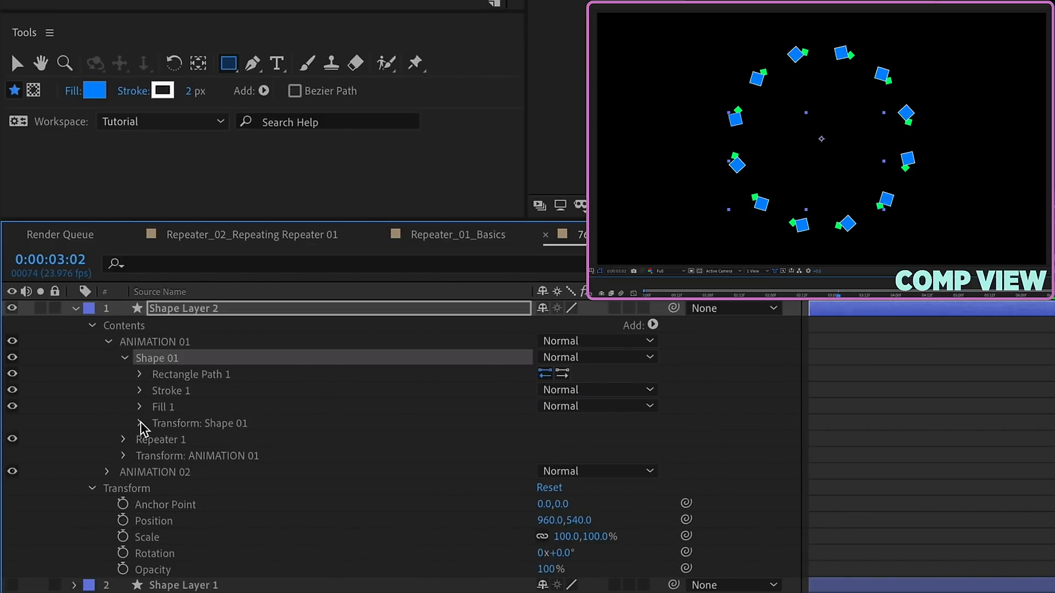
click(140, 423)
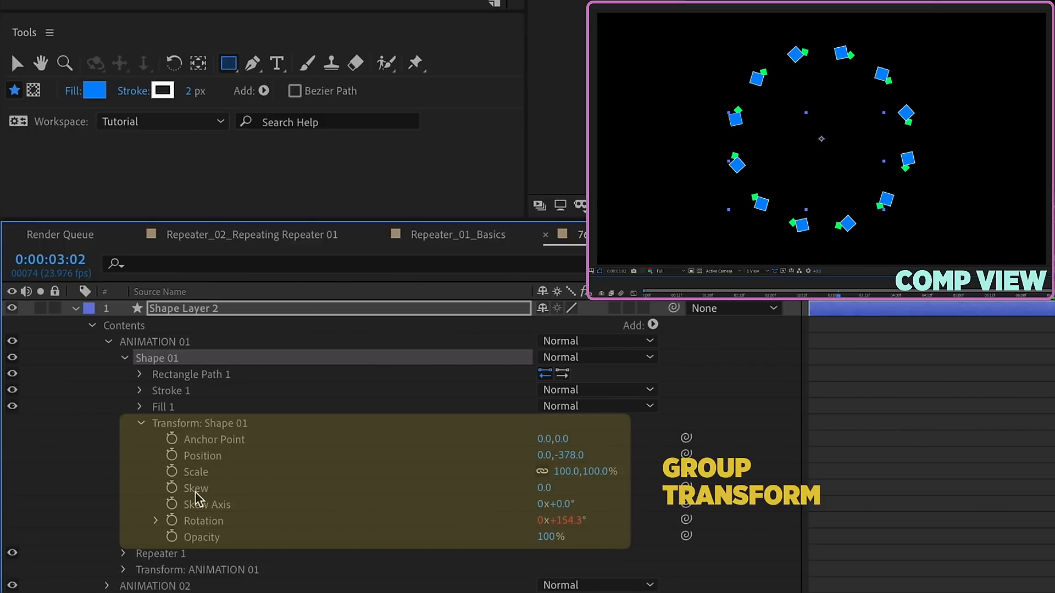
click(202, 519)
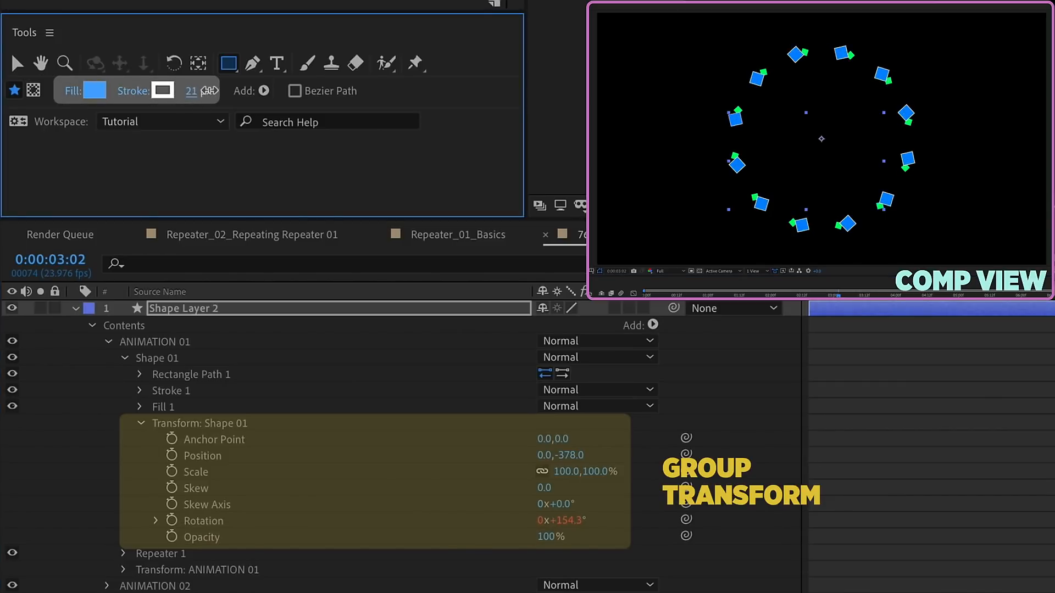
click(93, 90)
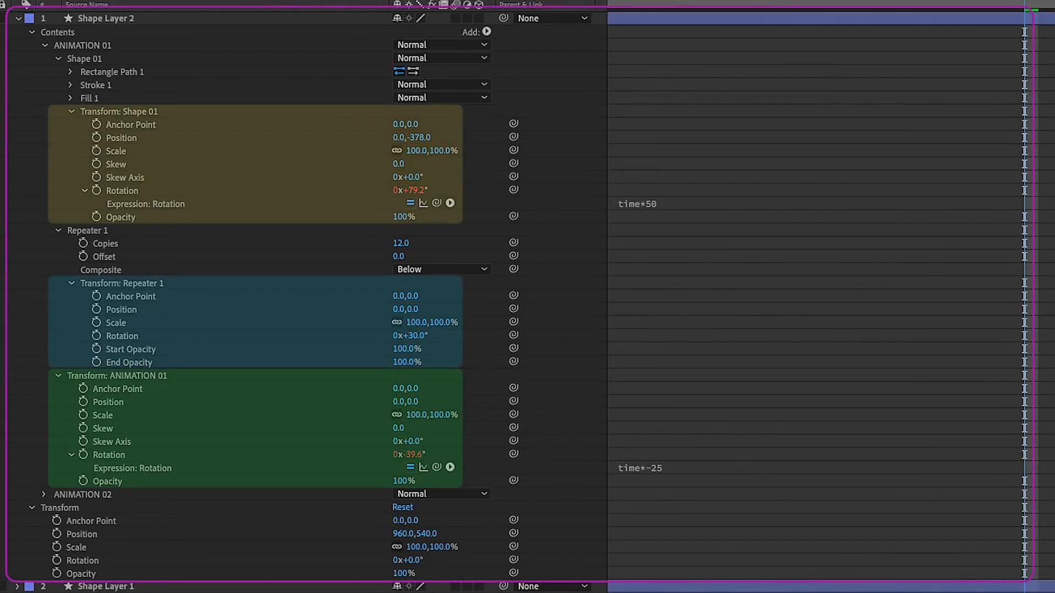
Step: Label the transform hierarchy overlay 'Remember: BOTTOM-UP' and move on to the AEJuice tutorial clip
click(60, 508)
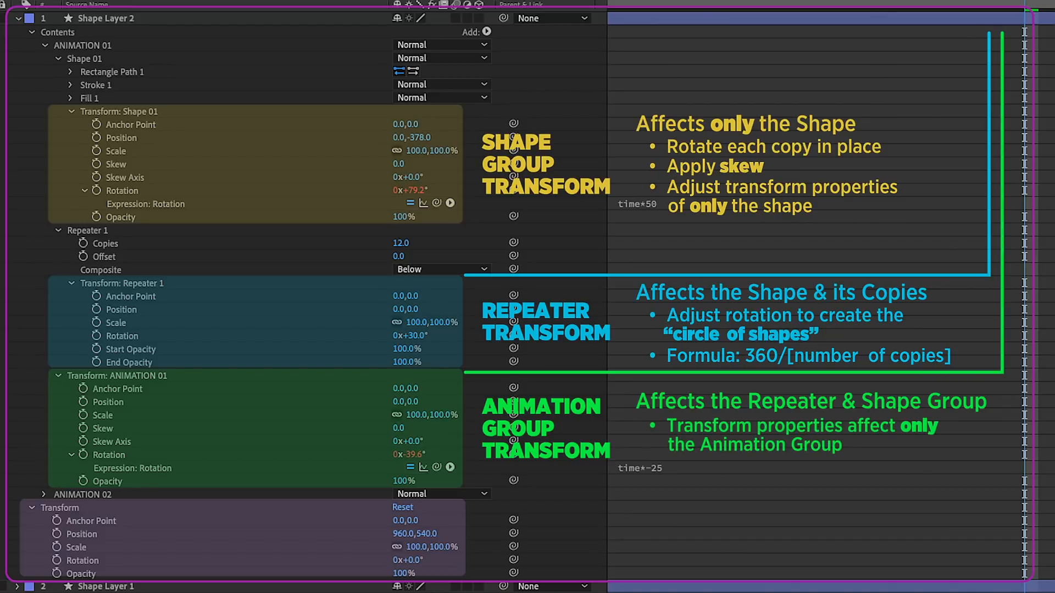
text(Remember: BOTTOM-UP)
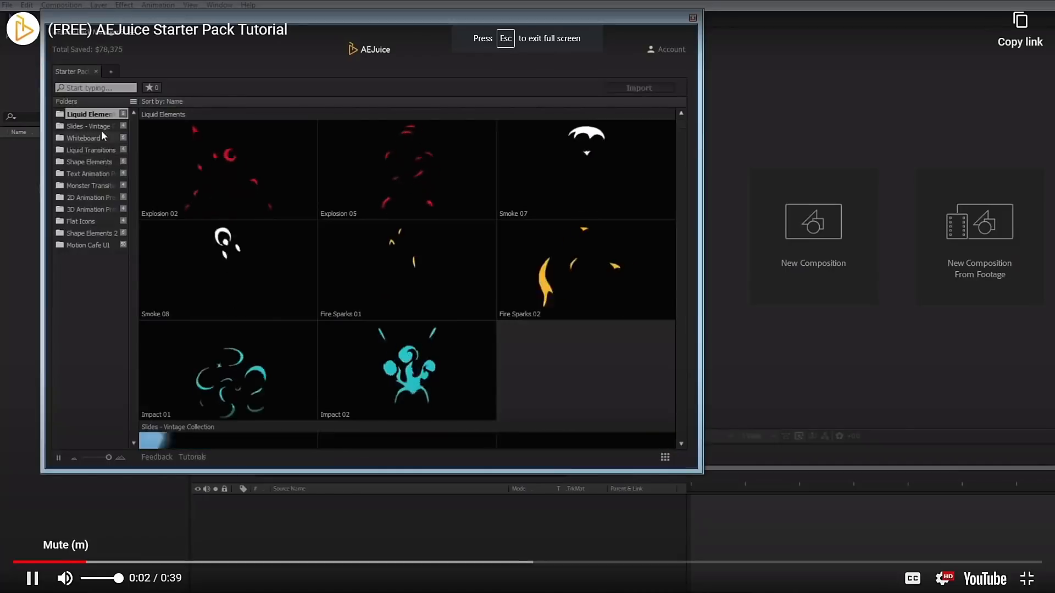
Step: Browse the Slides, Text Animation Presets, Shape Elements 2 and Sound Effects Chimes folders
click(88, 125)
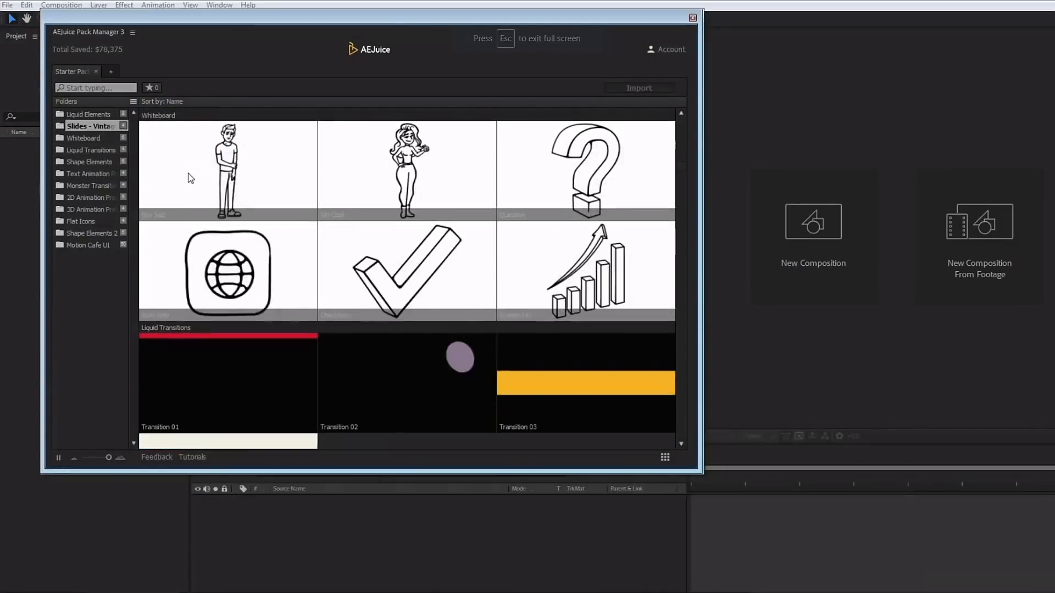
click(89, 172)
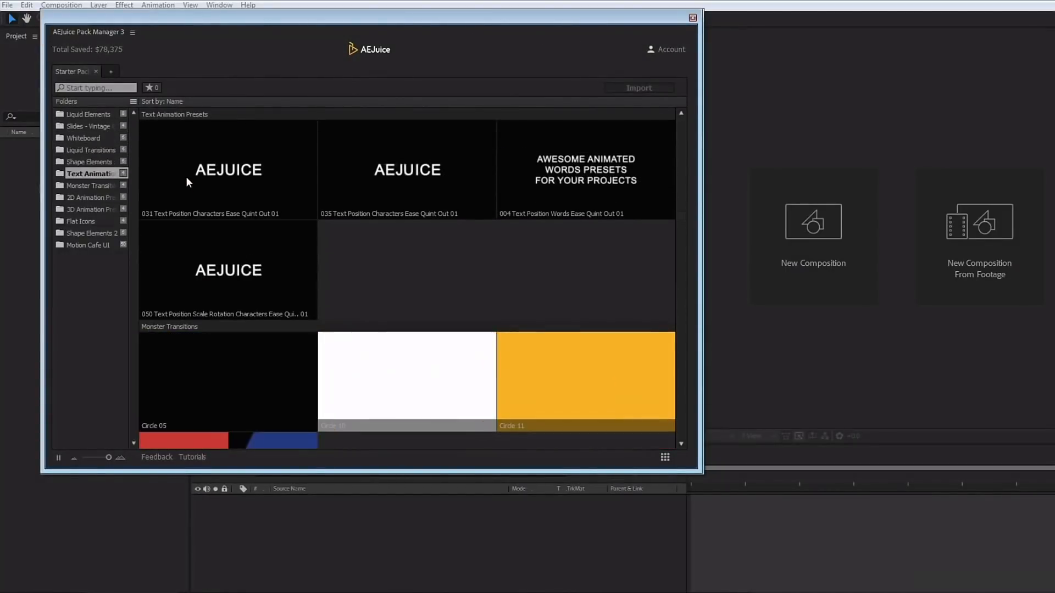
click(88, 233)
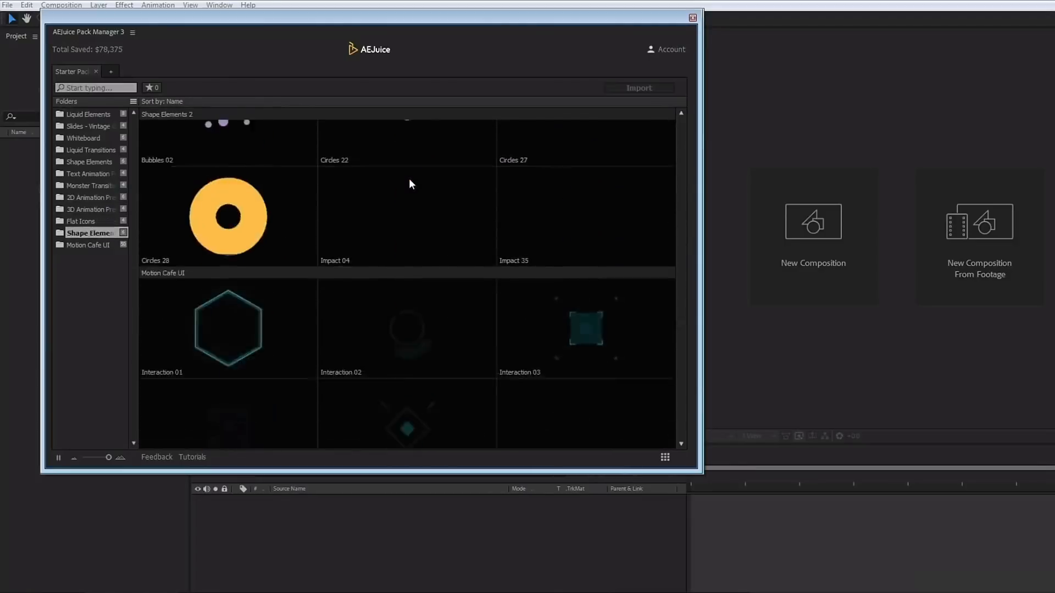
click(110, 72)
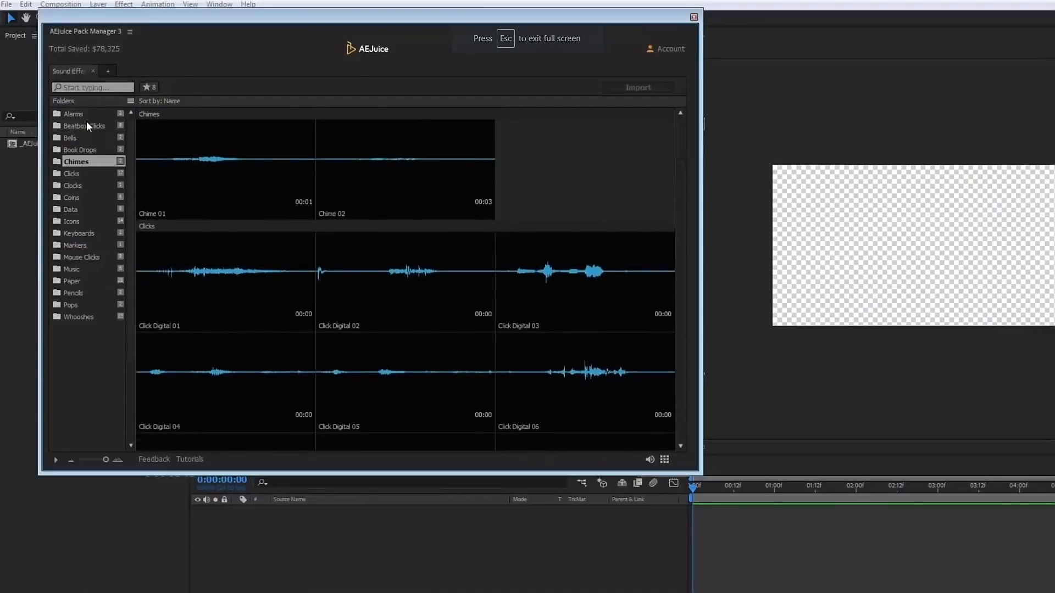
click(72, 209)
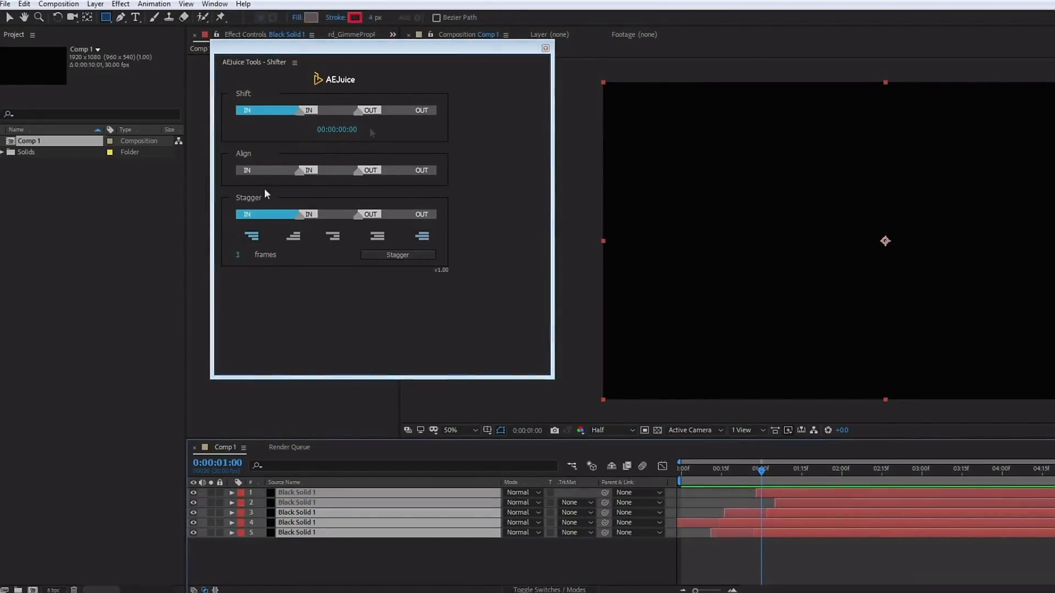
Step: Leave Shifter and scroll the aejuice.com/products/bundles page in Chrome
click(256, 169)
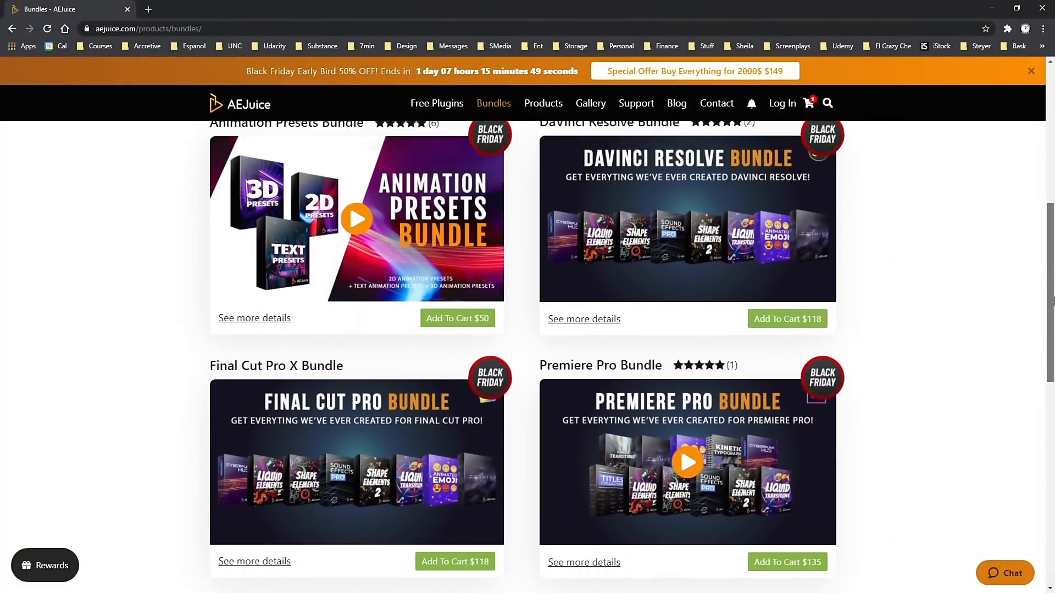
scroll(up, 3)
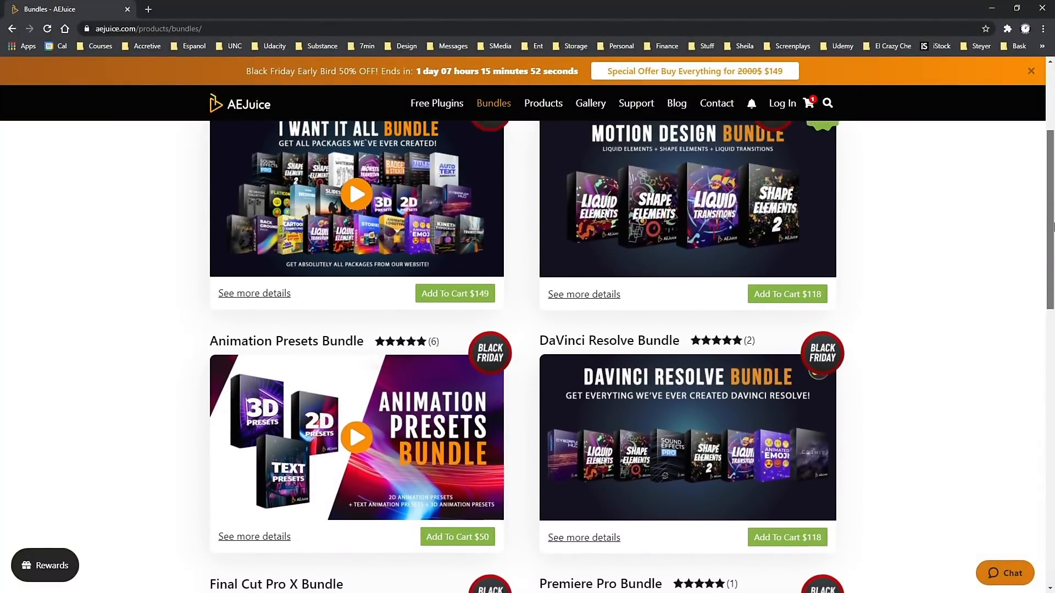